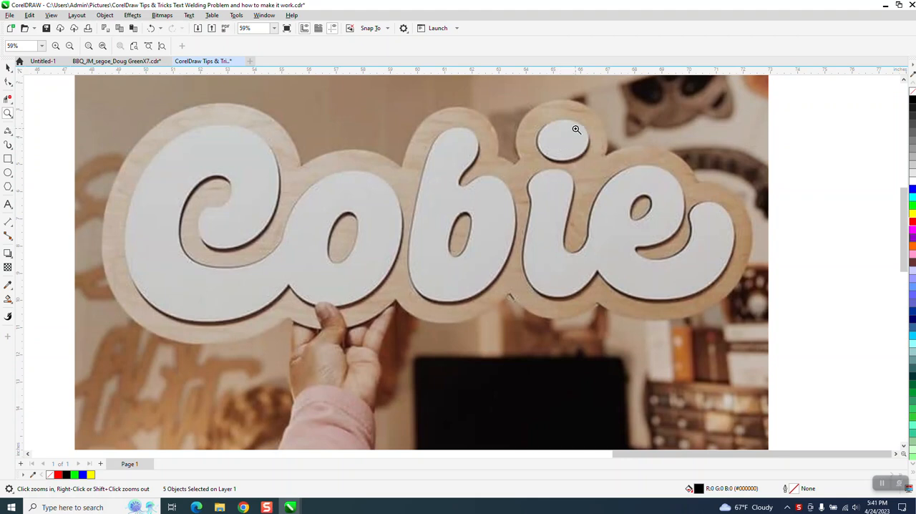
mouse_move(338, 221)
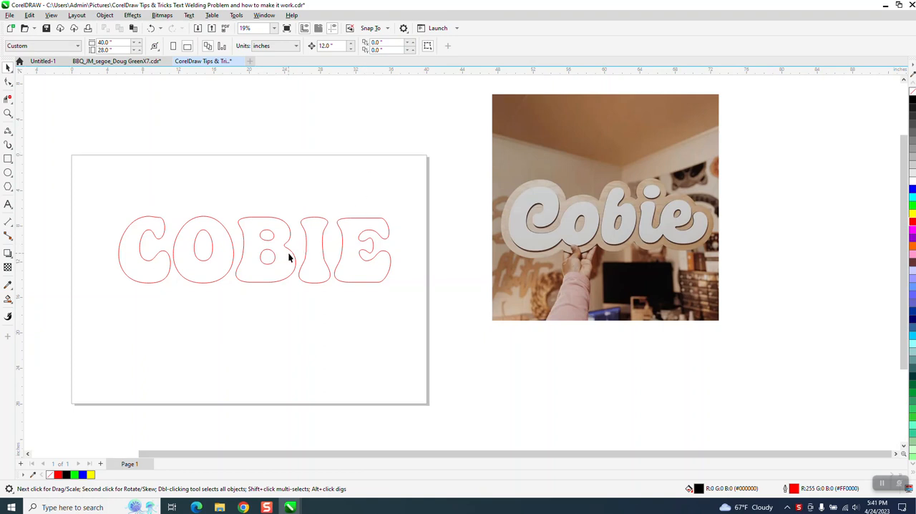
mouse_move(291, 257)
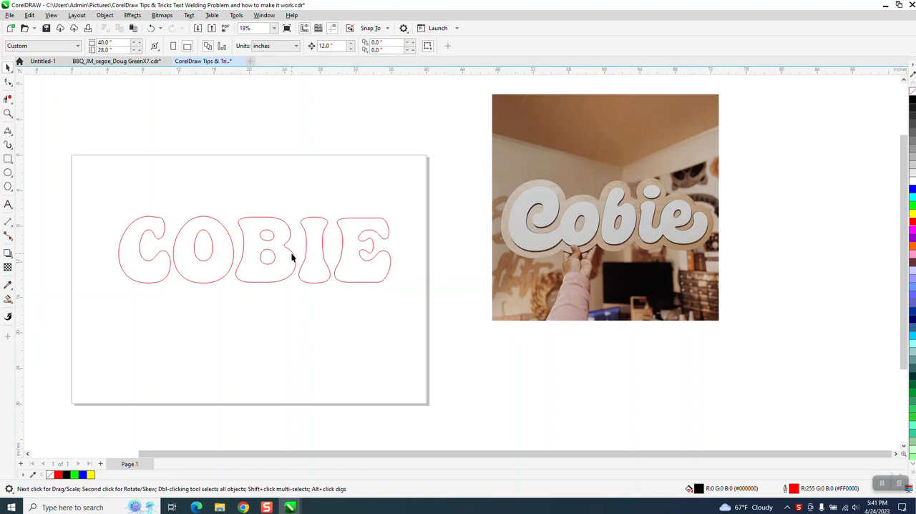
mouse_move(158, 233)
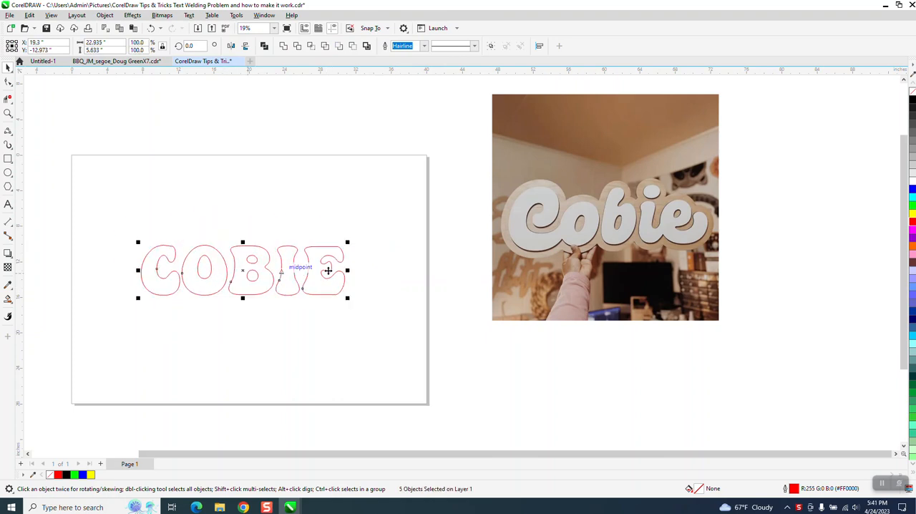
mouse_move(628, 206)
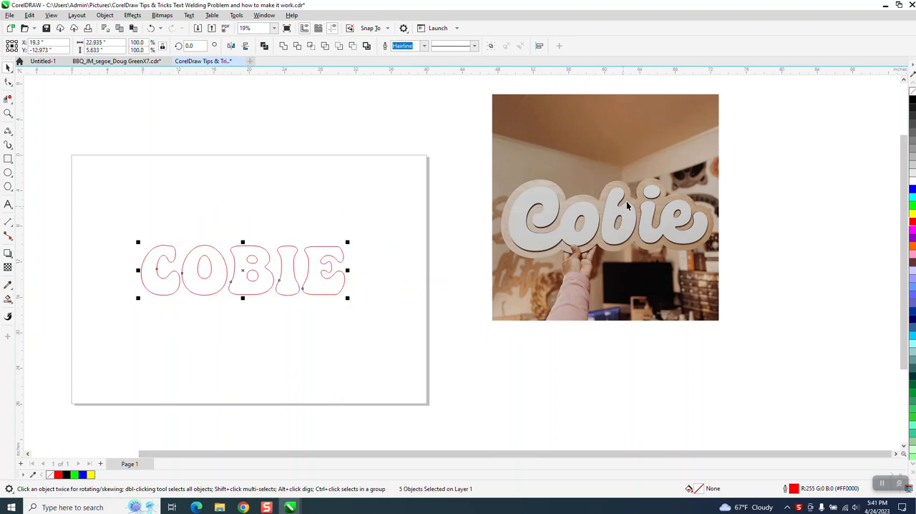
mouse_move(265, 212)
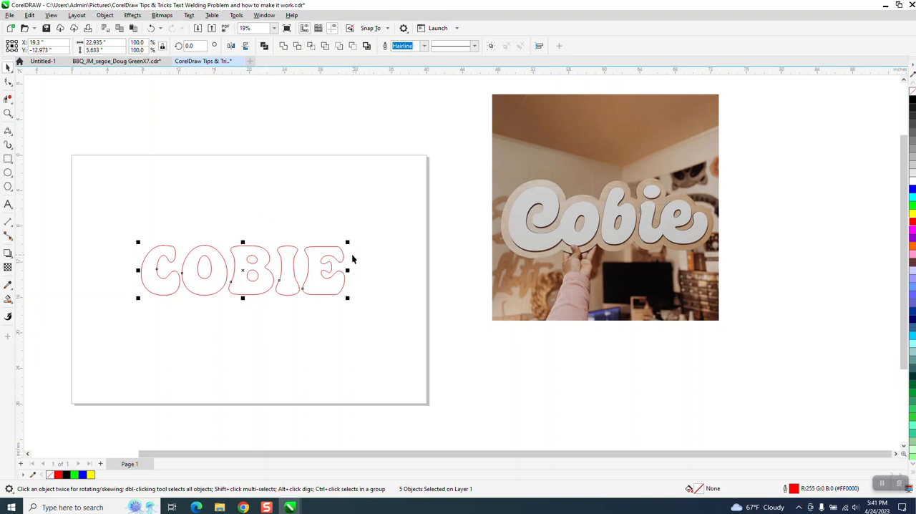
mouse_move(362, 130)
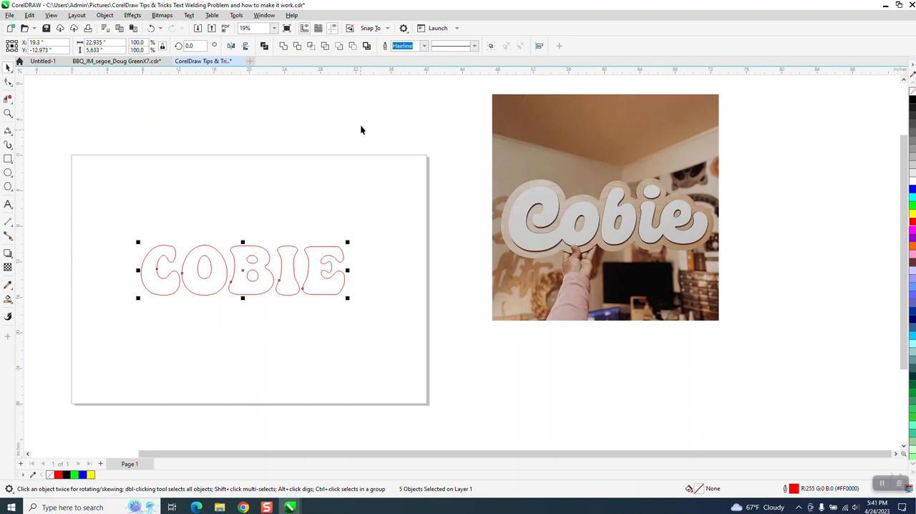
mouse_move(367, 46)
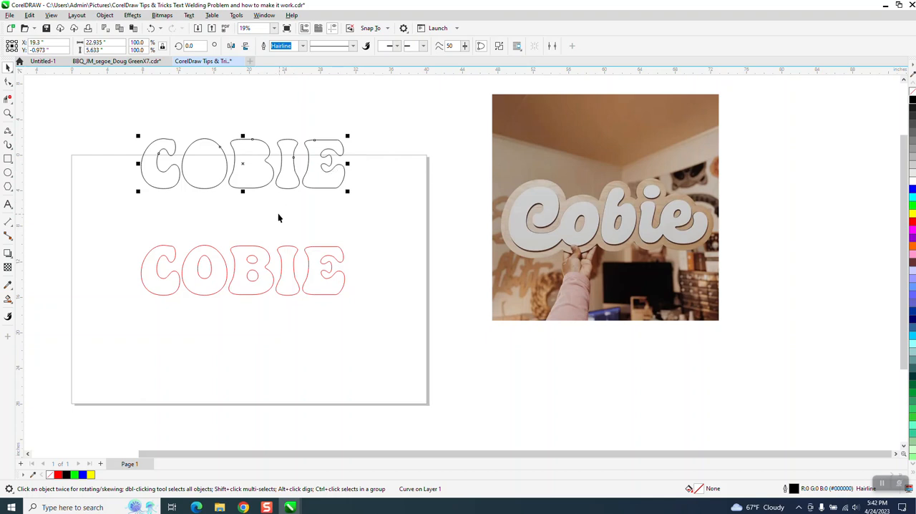
mouse_move(279, 251)
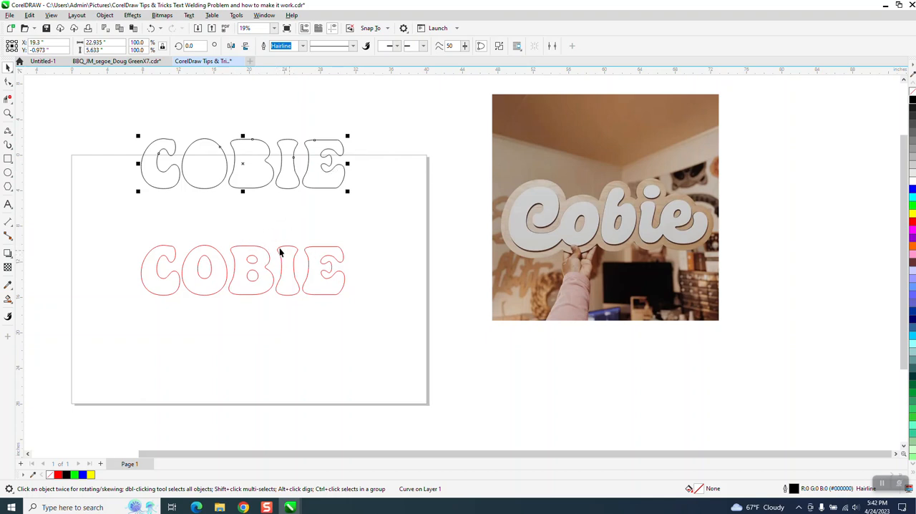
mouse_move(369, 191)
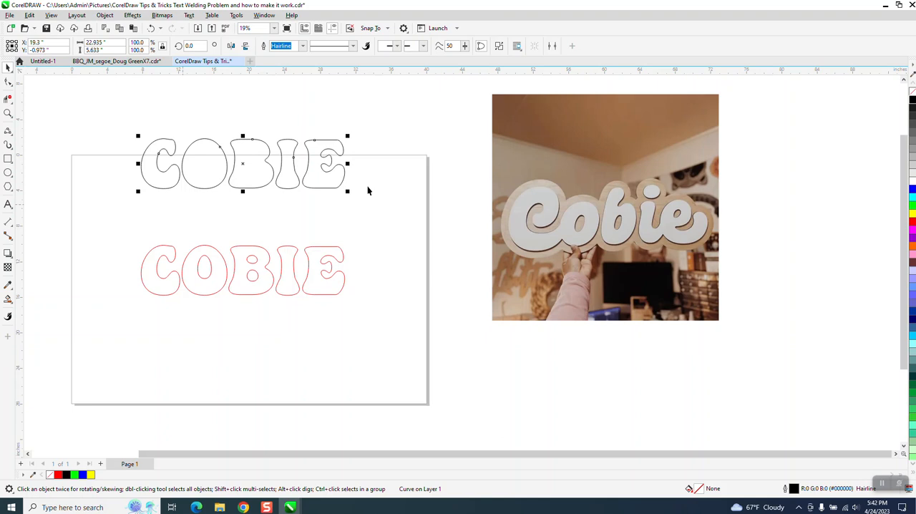
mouse_move(265, 217)
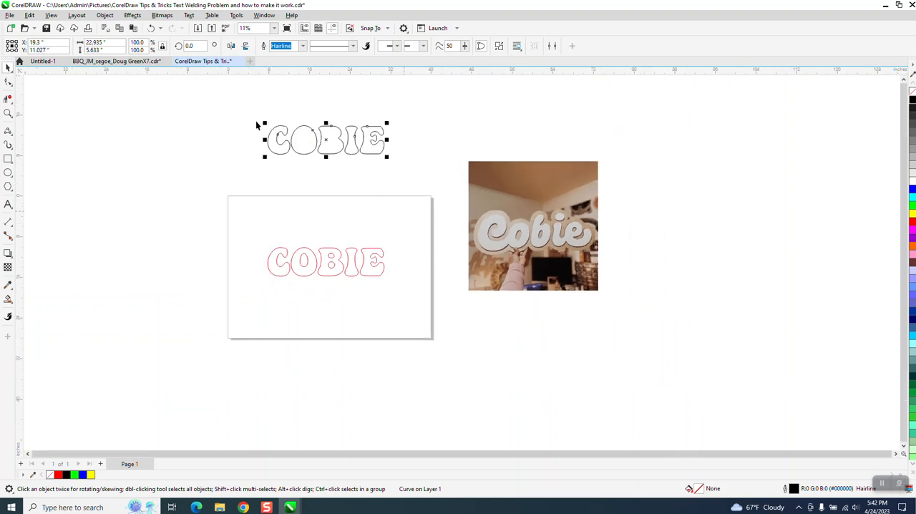
Apply a 2-inch outside contour around the COBIE lettering from the Contour docker.
left_click(104, 15)
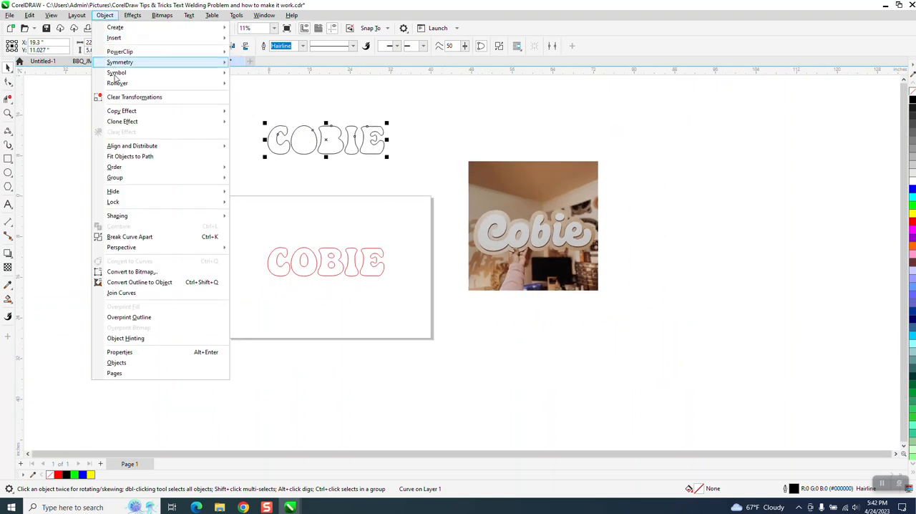
left_click(133, 15)
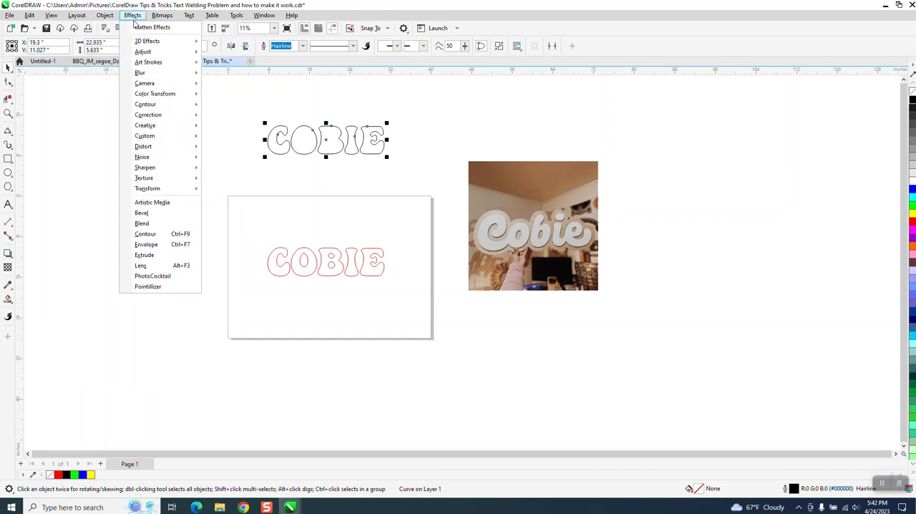
left_click(145, 233)
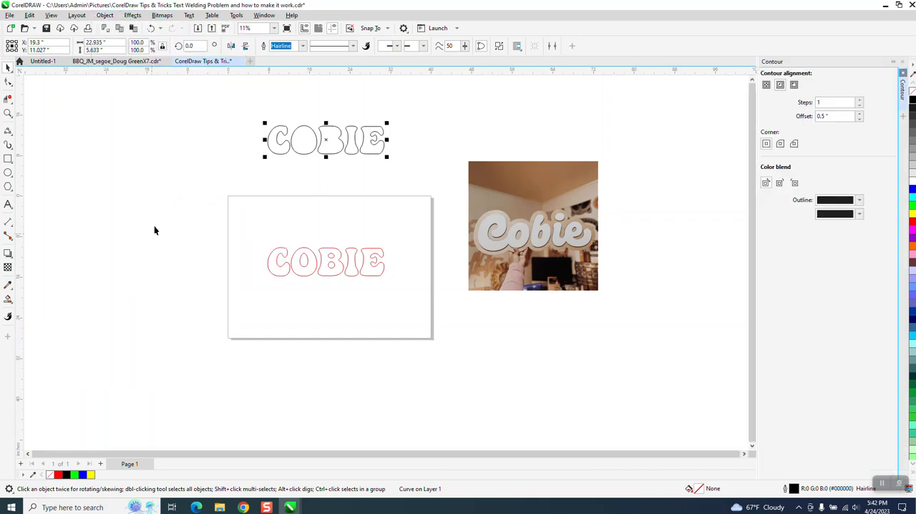
left_click(794, 85)
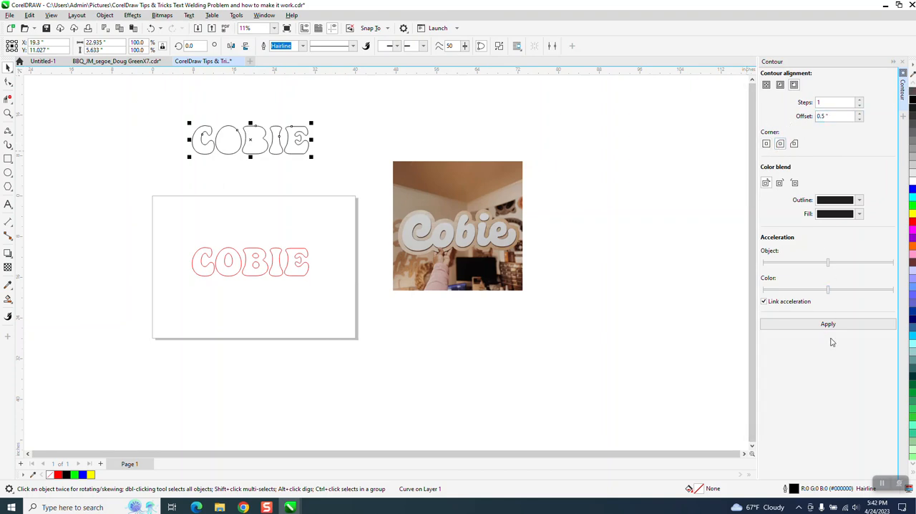
left_click(828, 323)
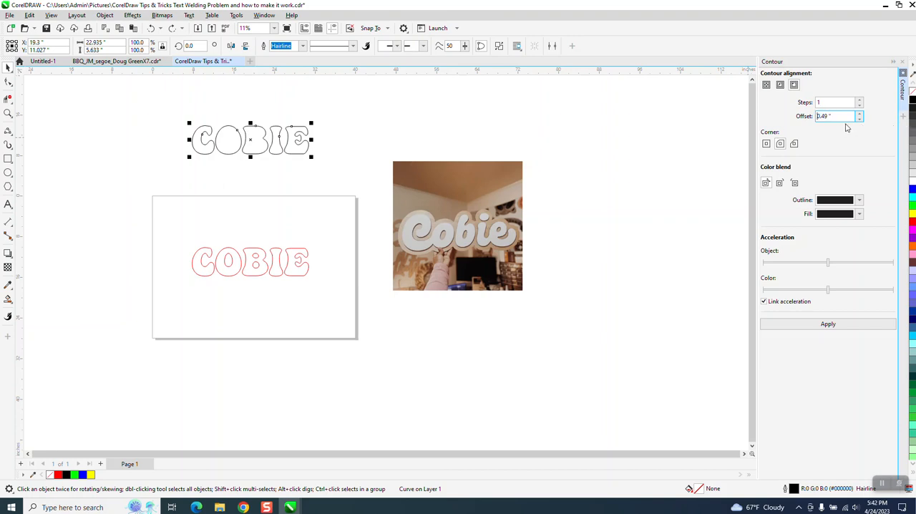
mouse_move(813, 126)
type(".5")
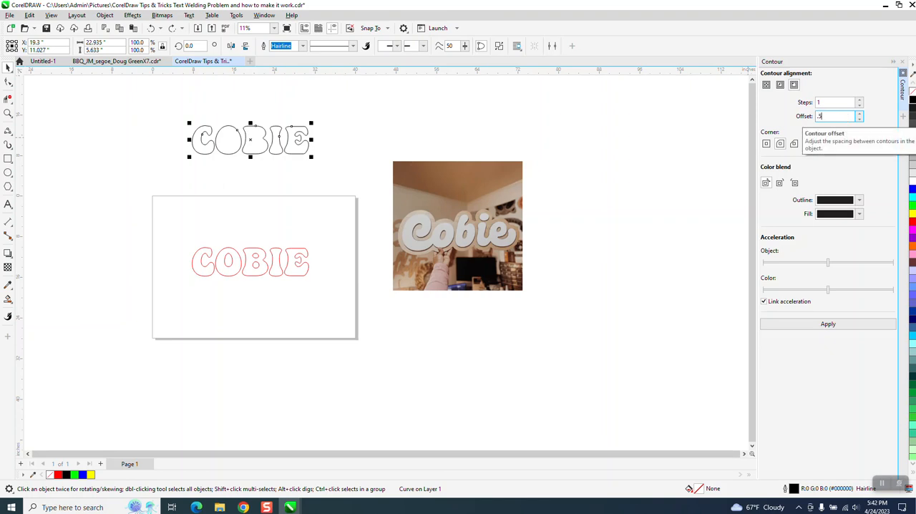
left_click(828, 323)
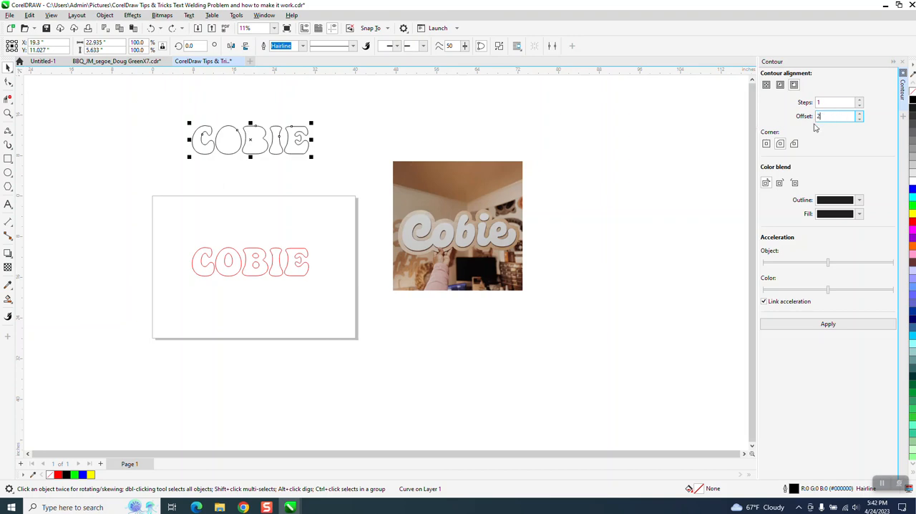
mouse_move(817, 344)
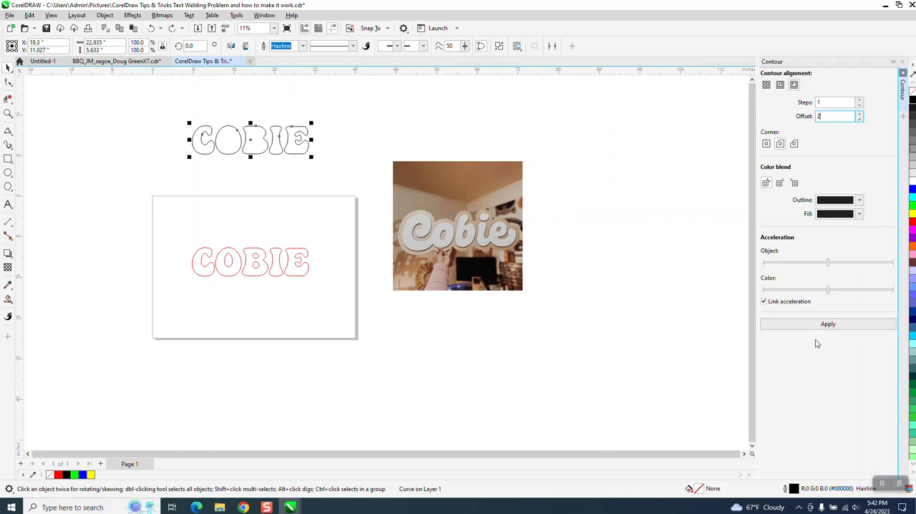
left_click(828, 324)
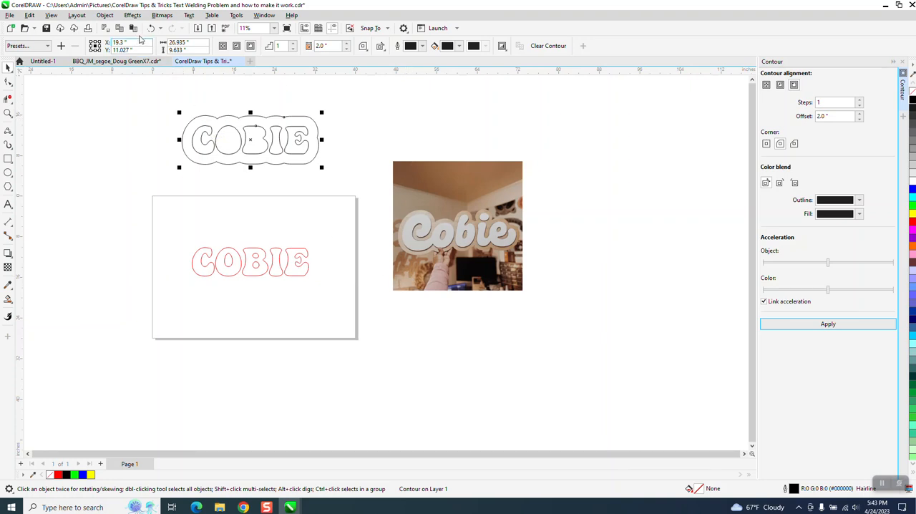
Undo the 2-inch contour and apply a 1.2-inch outside contour instead.
left_click(548, 45)
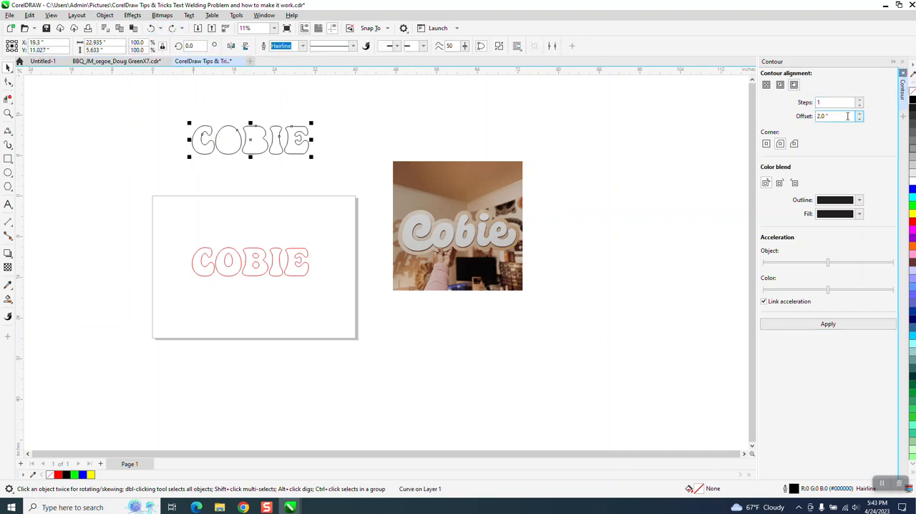
type("1.5")
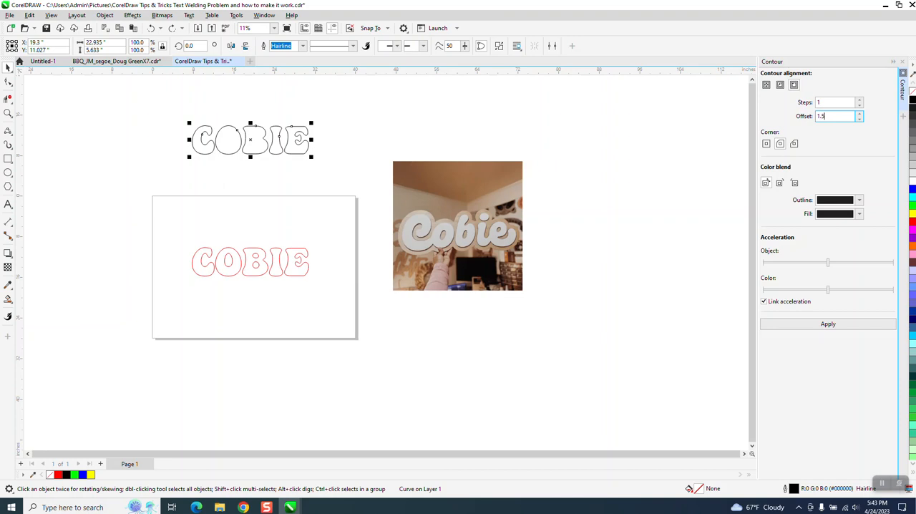
left_click(827, 323)
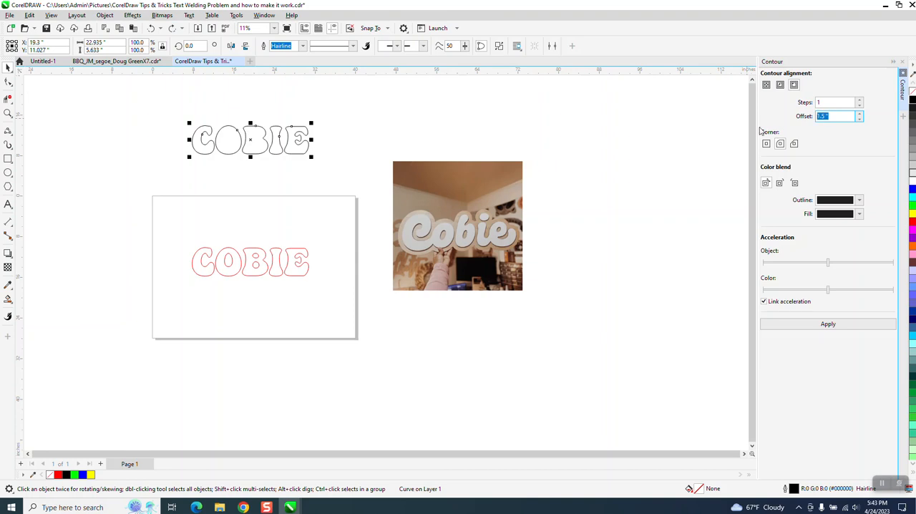
type("1.2")
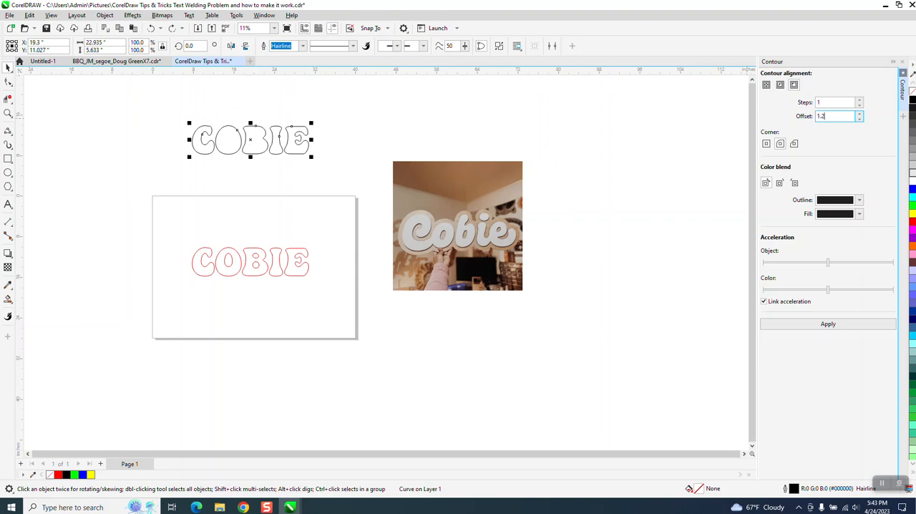
left_click(828, 323)
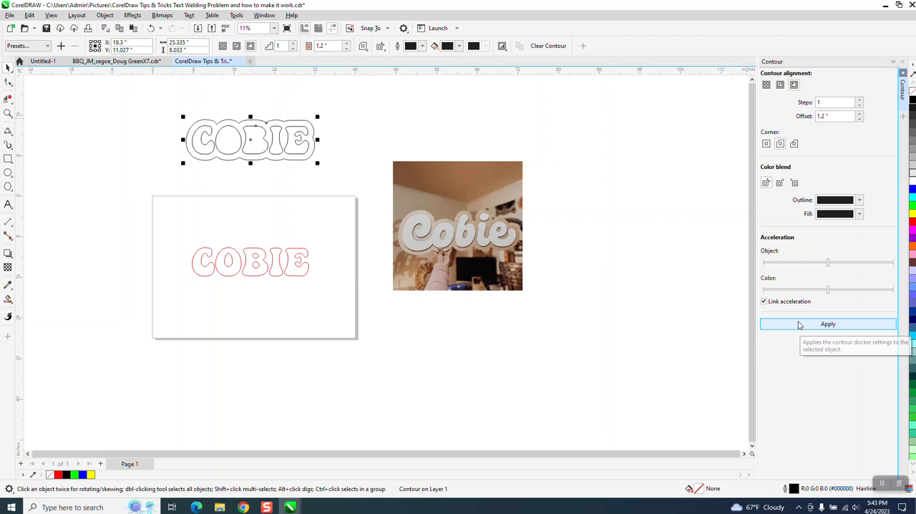
mouse_move(371, 101)
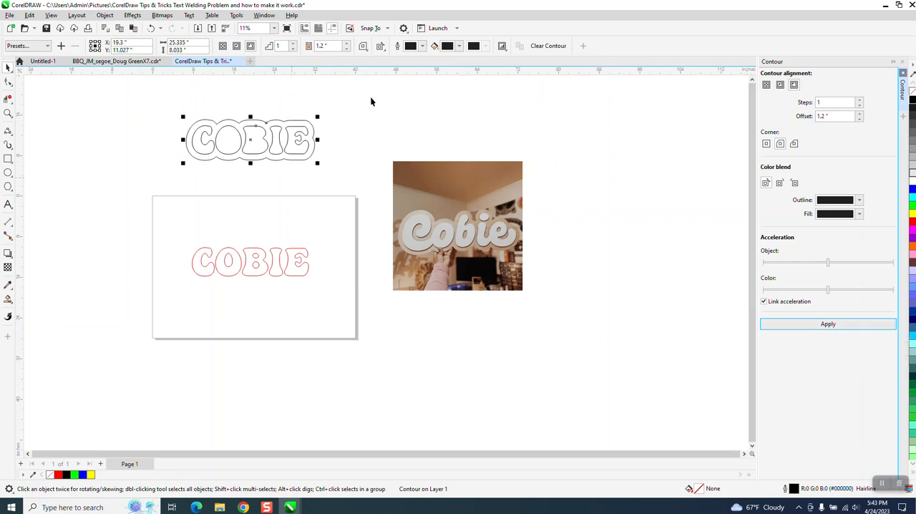
mouse_move(272, 72)
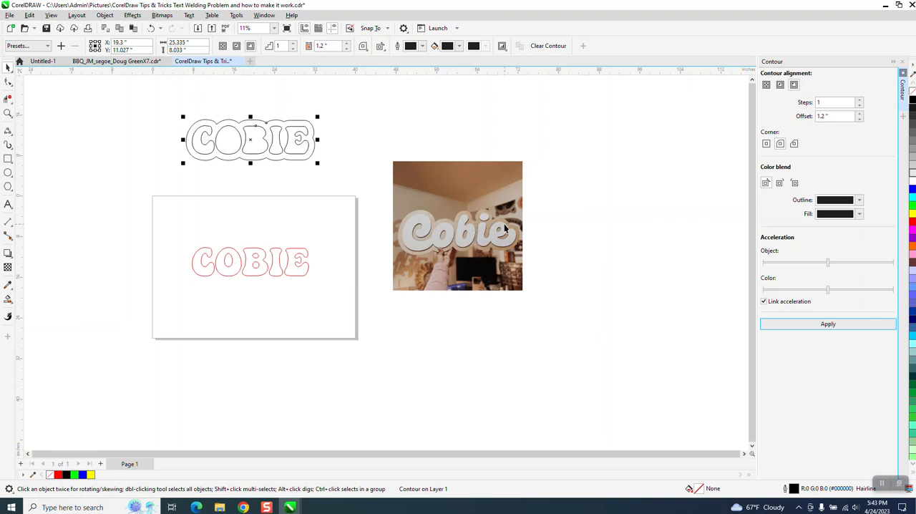
mouse_move(131, 210)
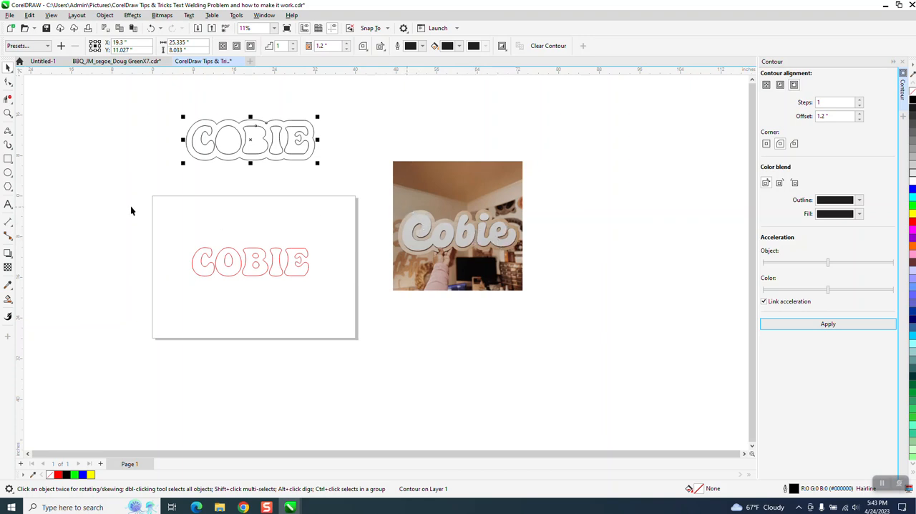
mouse_move(8, 205)
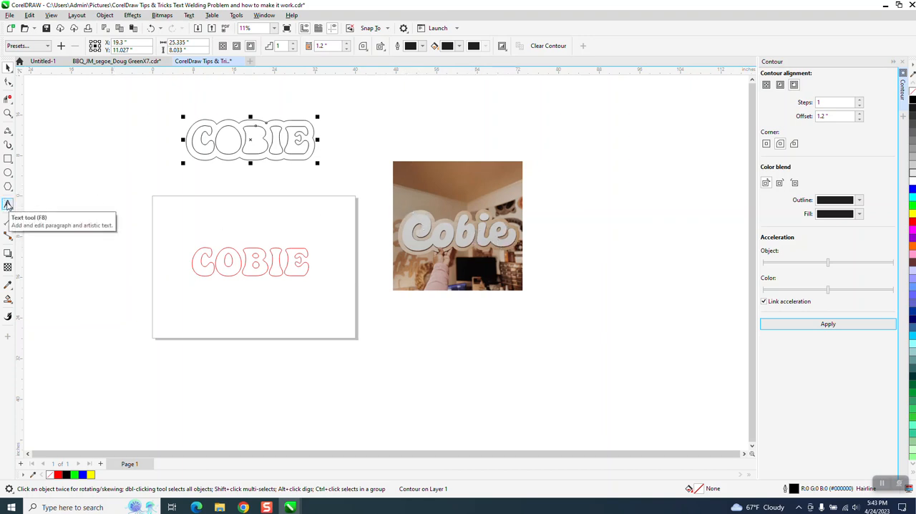
Give the Arial Cobie text a uniform black fill and enlarge it to about 672 pt.
left_click(8, 205)
type("Cobie")
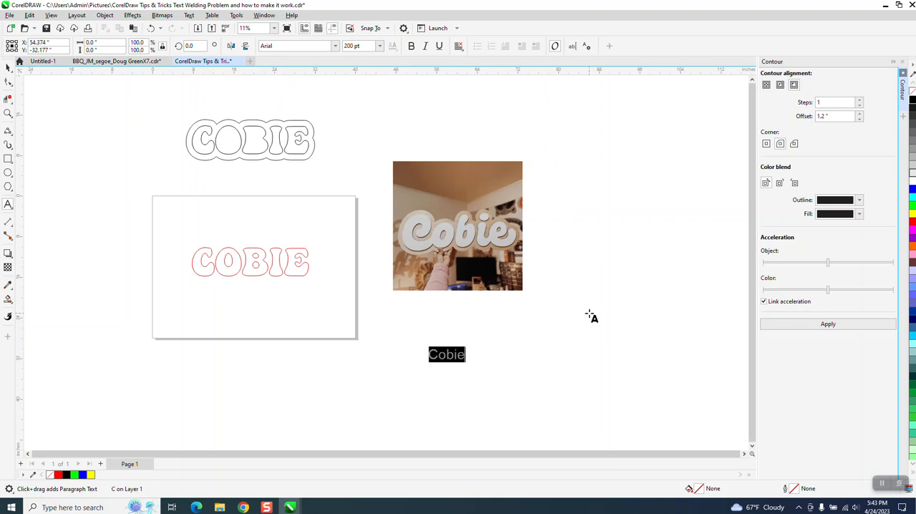
left_click(447, 353)
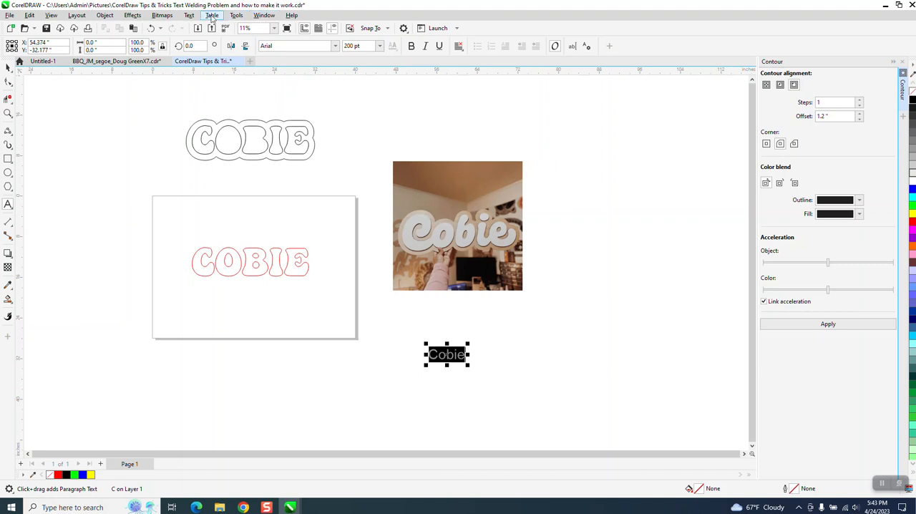
left_click(189, 15)
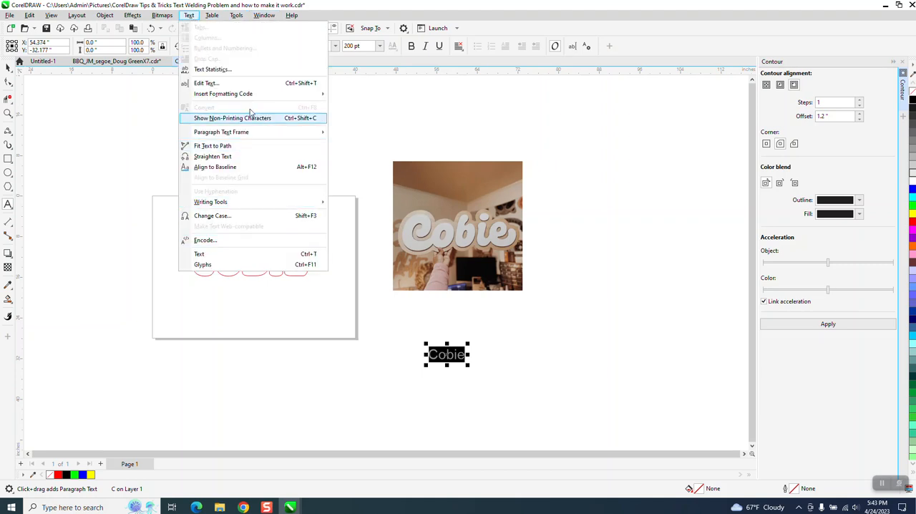
mouse_move(212, 146)
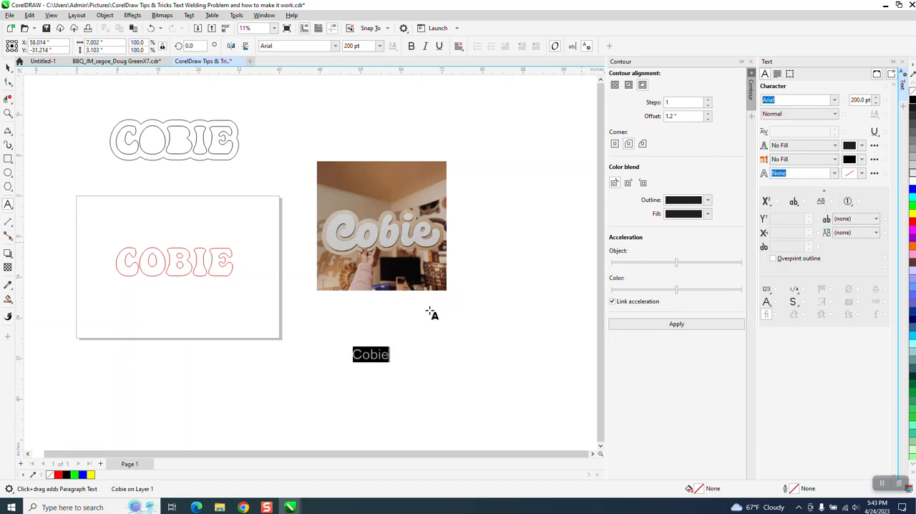
left_click(371, 354)
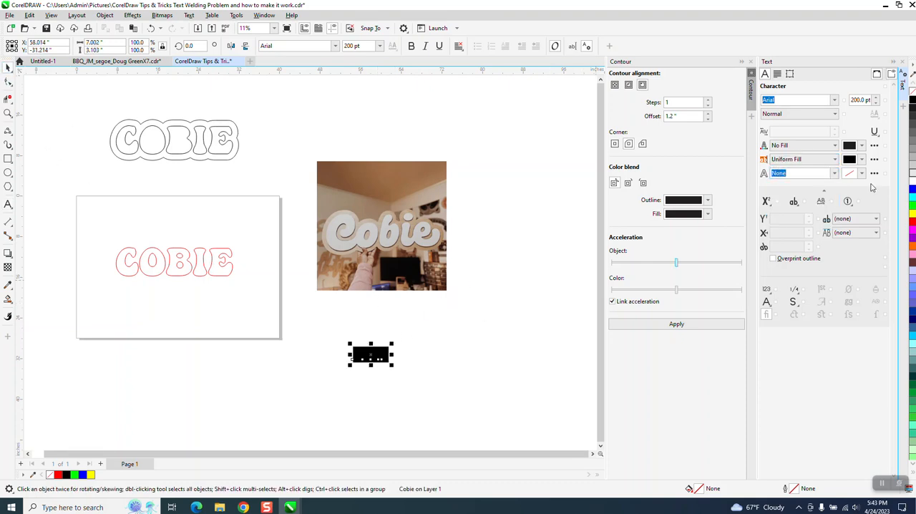
left_click(835, 159)
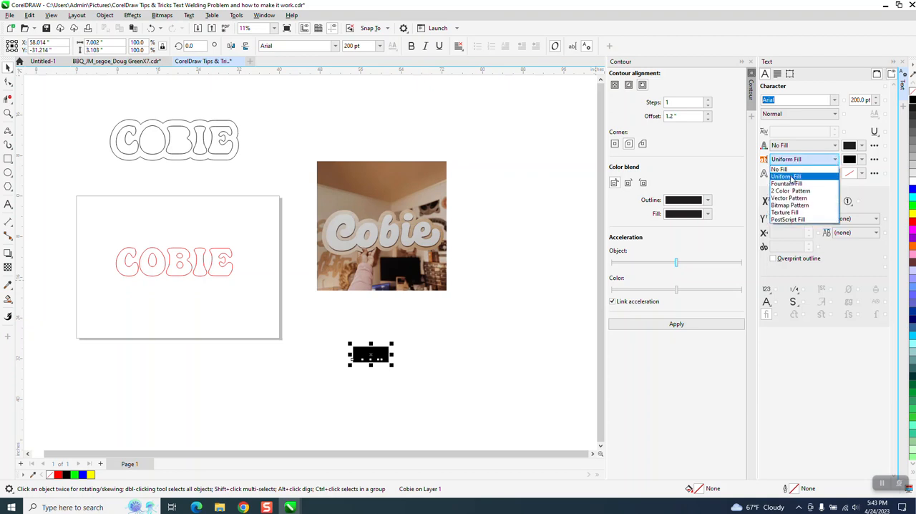
left_click(779, 168)
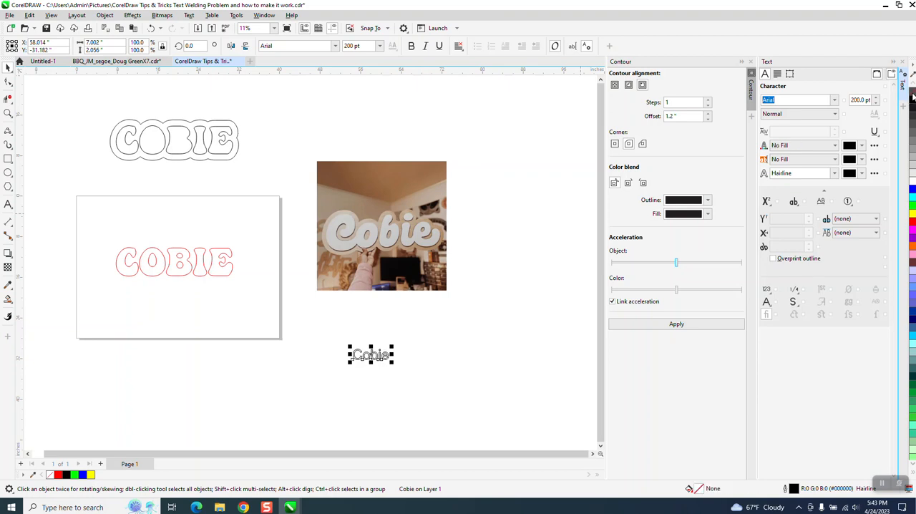
left_click(801, 145)
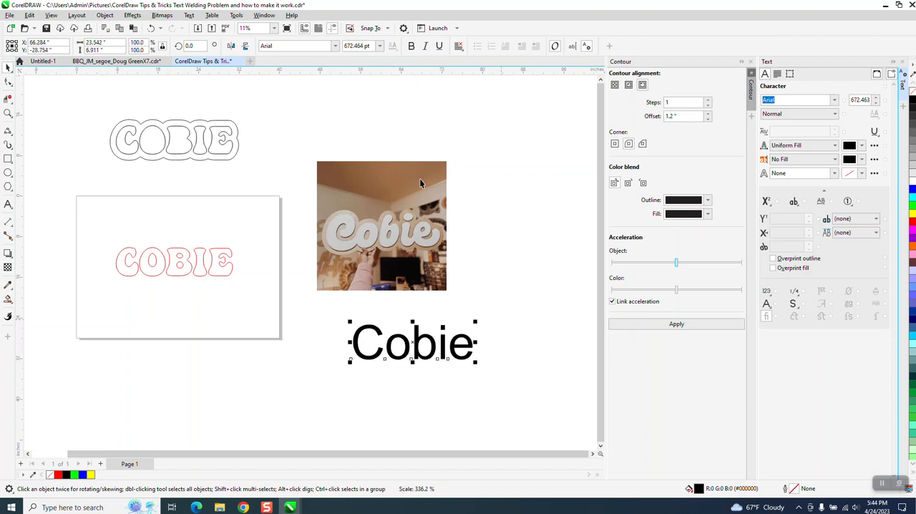
Change the Cobie text's font to ArtBrush.
left_click(334, 46)
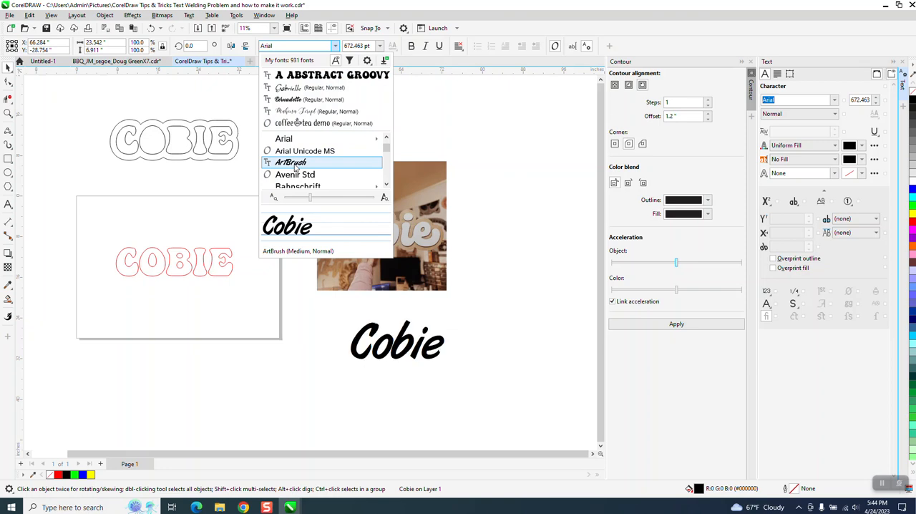
left_click(290, 162)
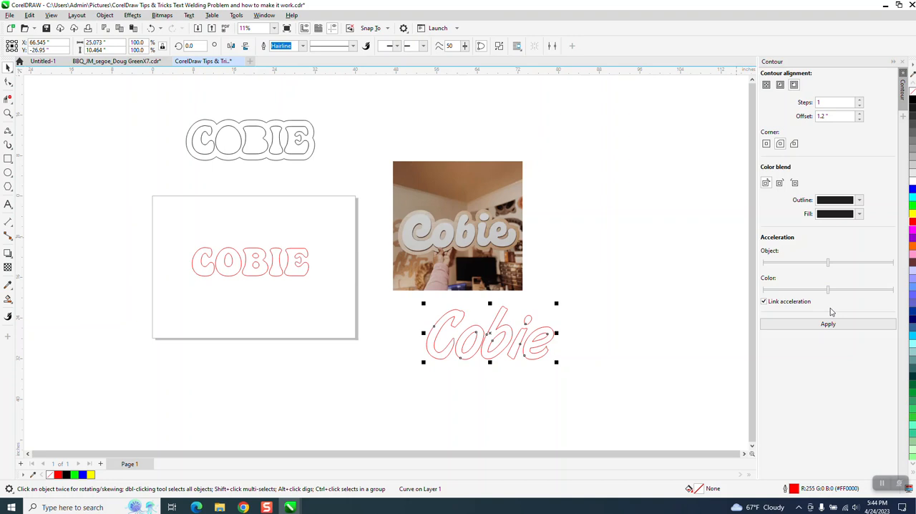
Apply the contour to the script Cobie and break the contour apart from the lettering.
left_click(827, 324)
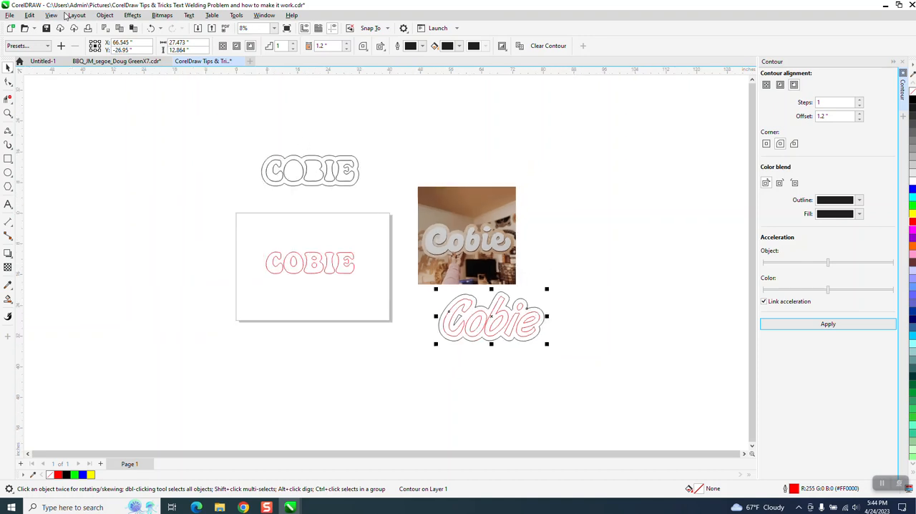
left_click(104, 15)
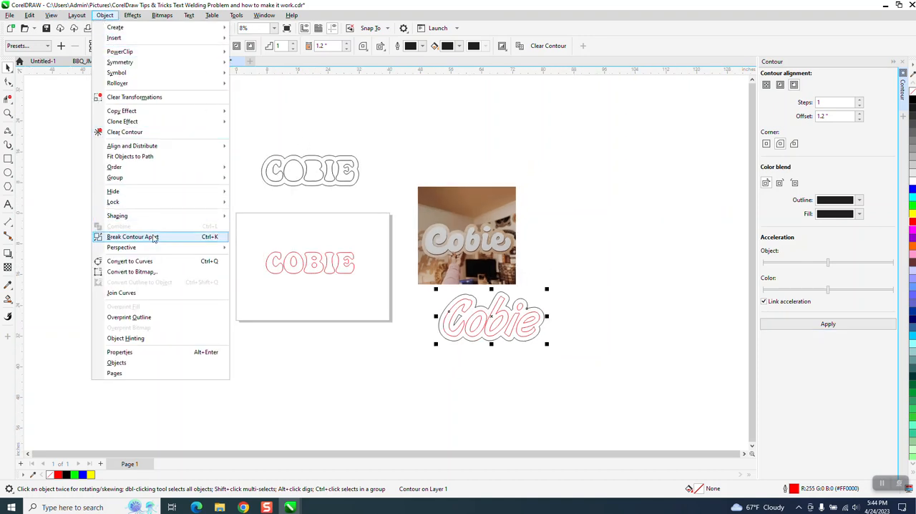
left_click(132, 236)
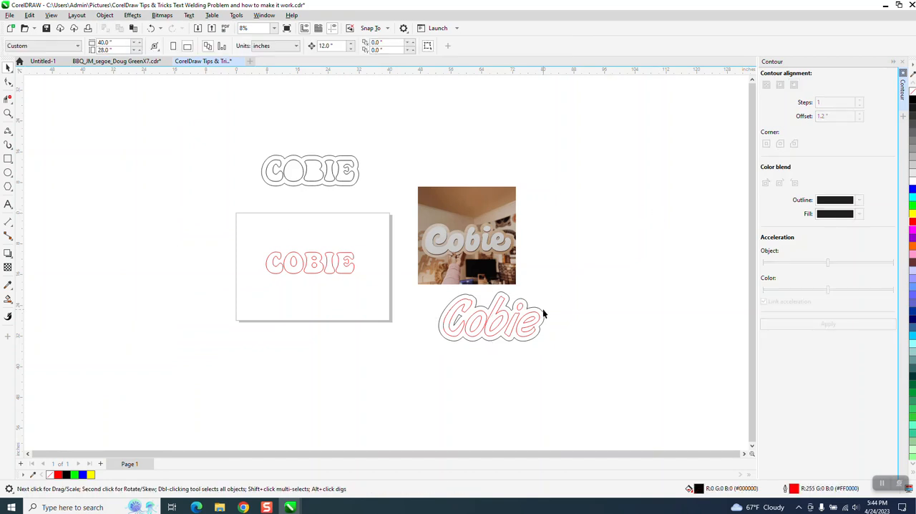
Break the separated contour shape apart into individual curves.
left_click(491, 317)
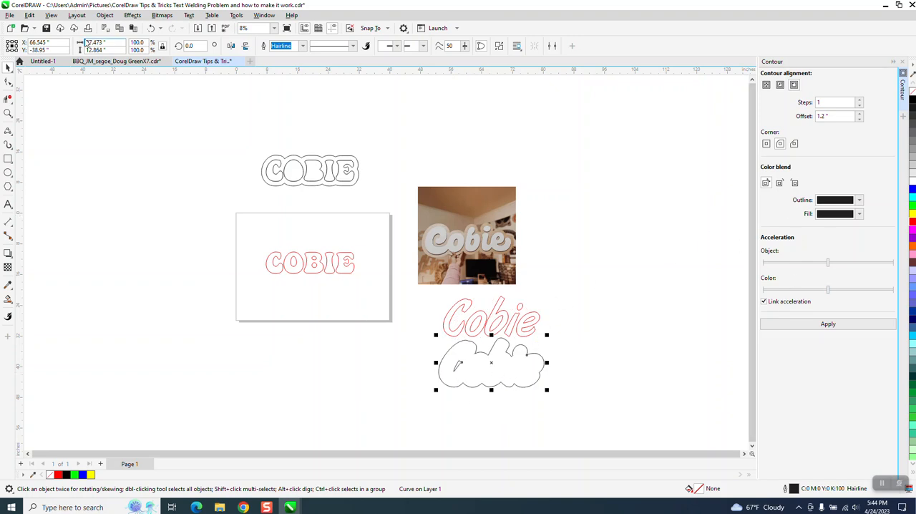
left_click(104, 15)
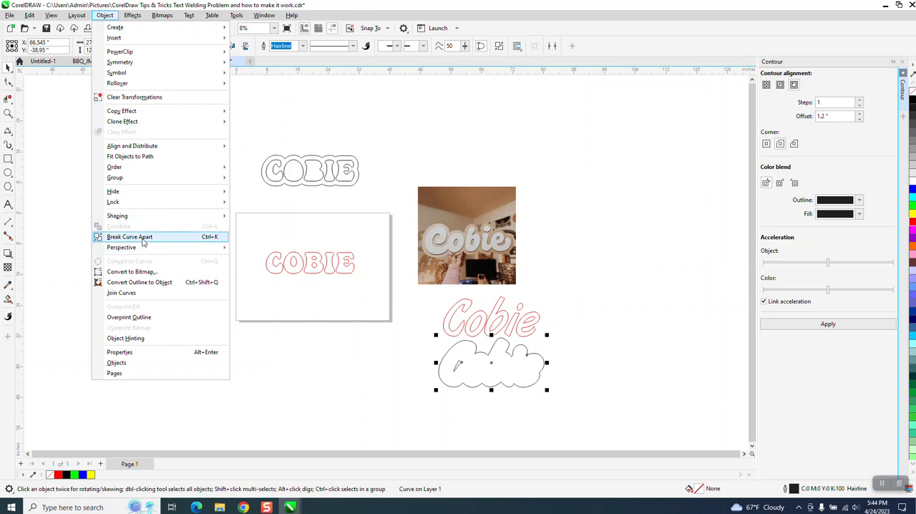
left_click(129, 236)
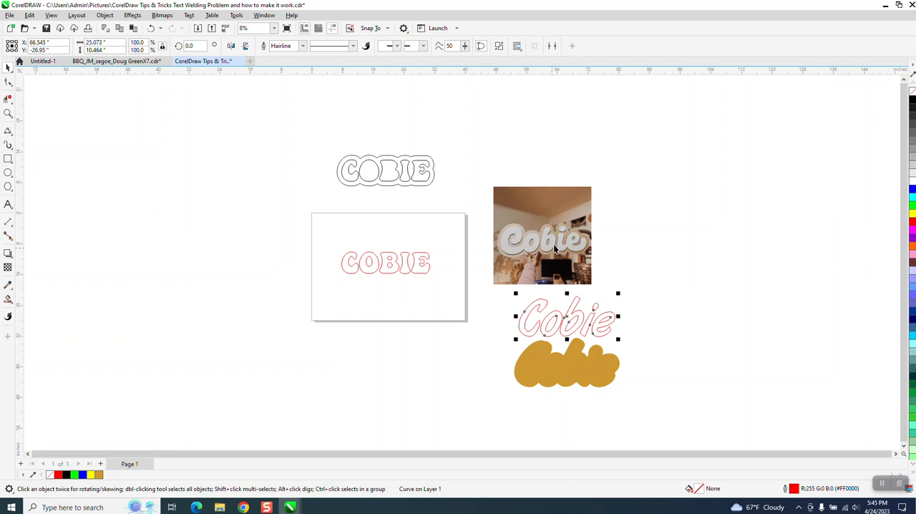
mouse_move(682, 250)
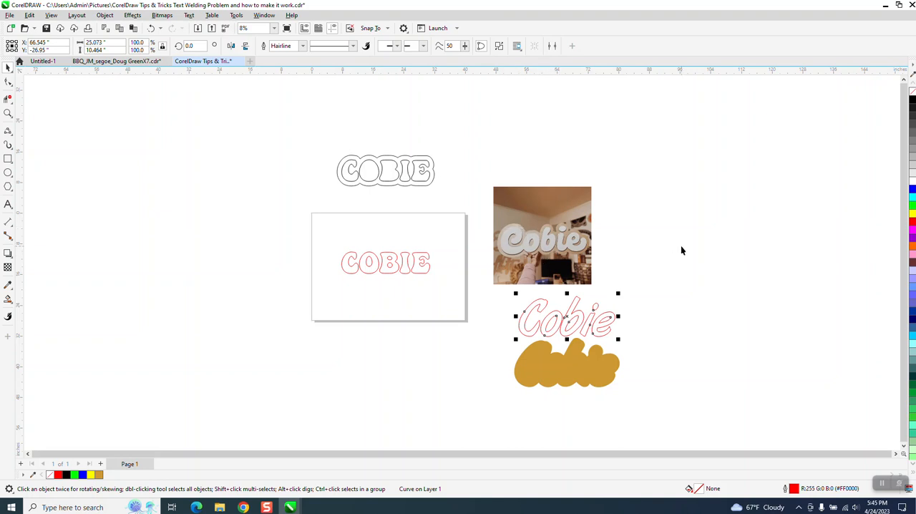
mouse_move(657, 308)
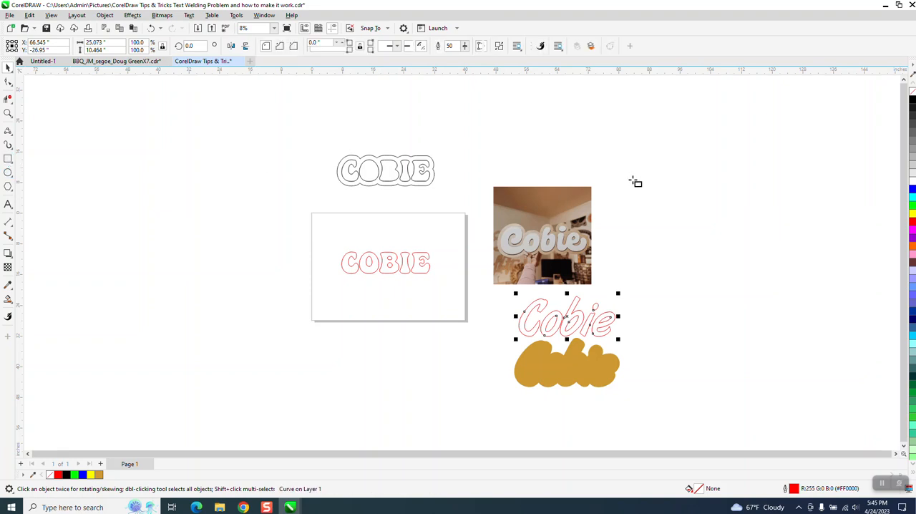
Draw a rectangle, then move and resize it to frame the Cobie lettering.
left_click_drag(628, 300, 754, 336)
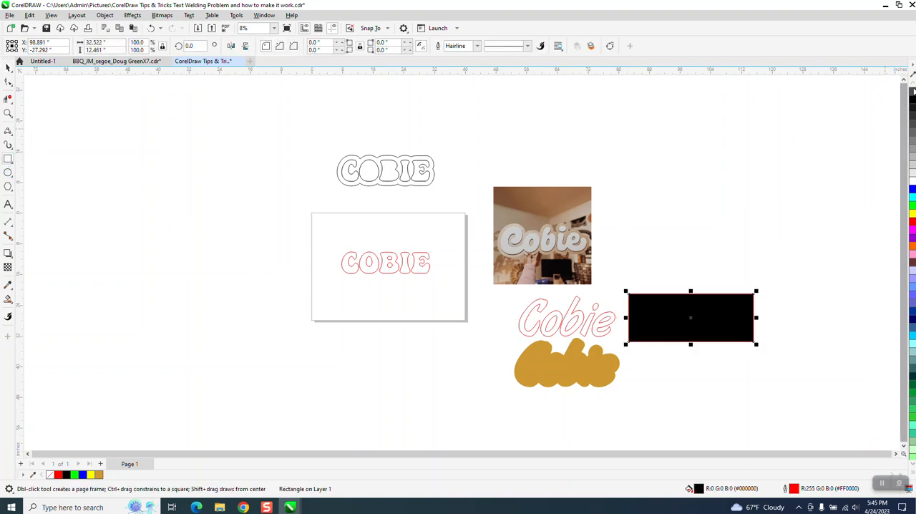
mouse_move(861, 206)
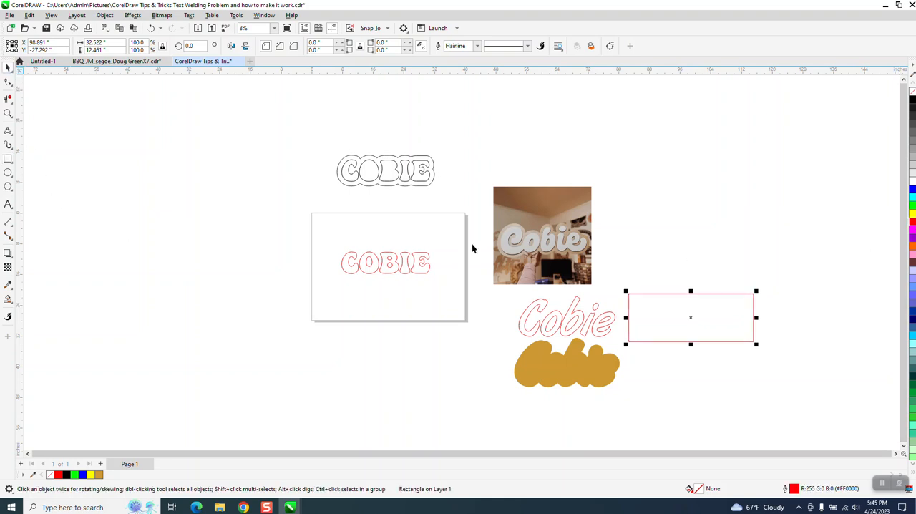
left_click_drag(691, 318, 673, 323)
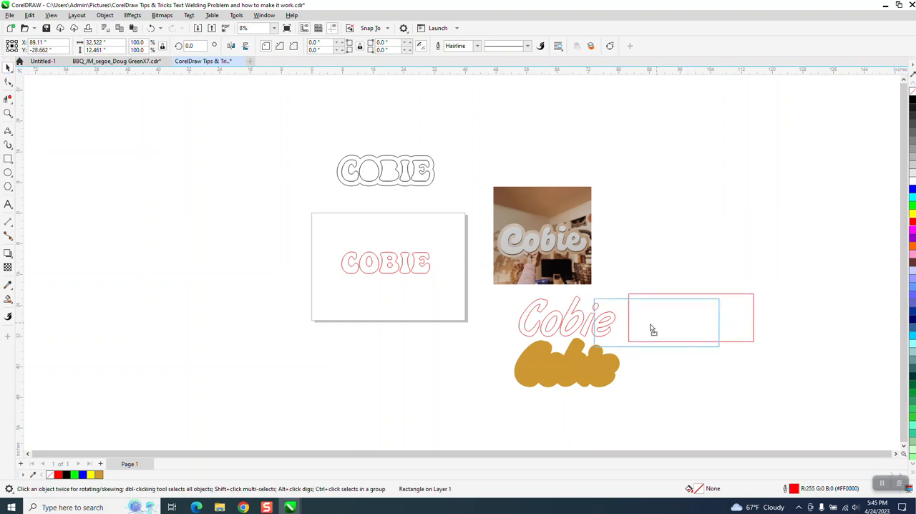
left_click_drag(651, 326, 681, 297)
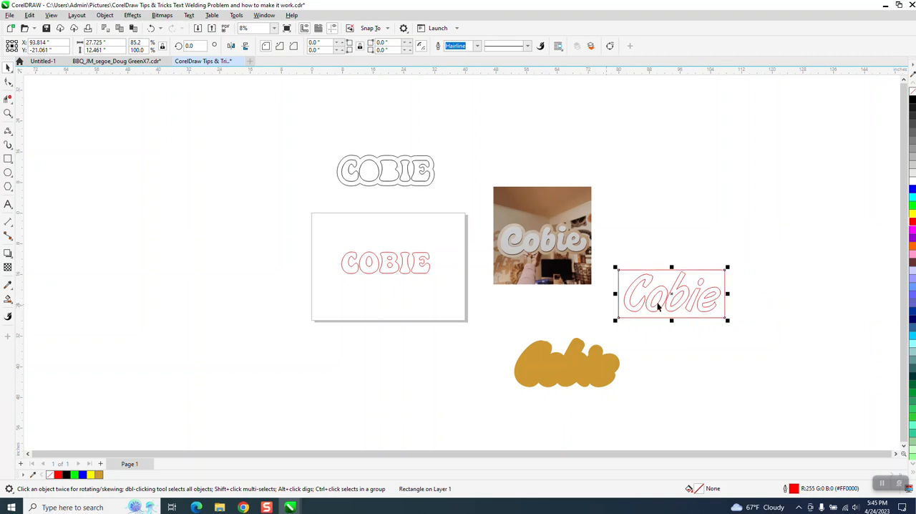
mouse_move(628, 271)
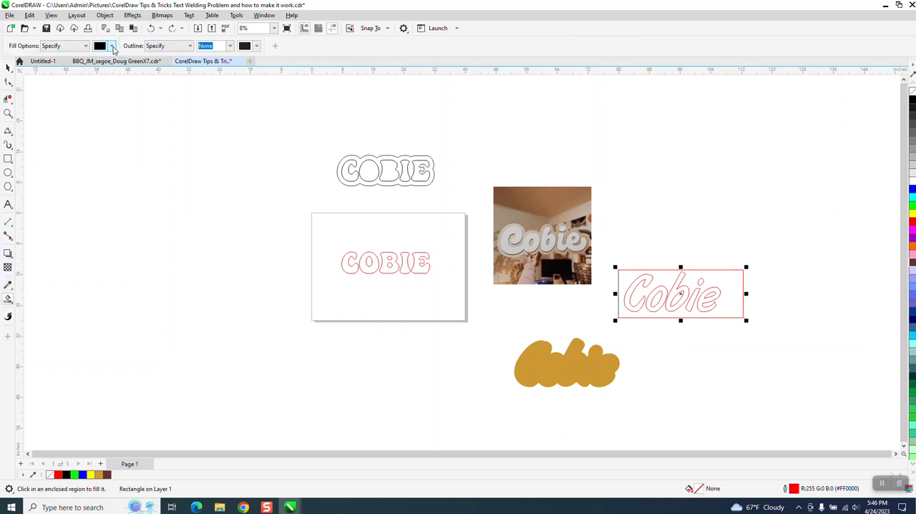
Smart-fill the Cobie letter regions brown and move them onto the gold contour backing.
left_click(112, 46)
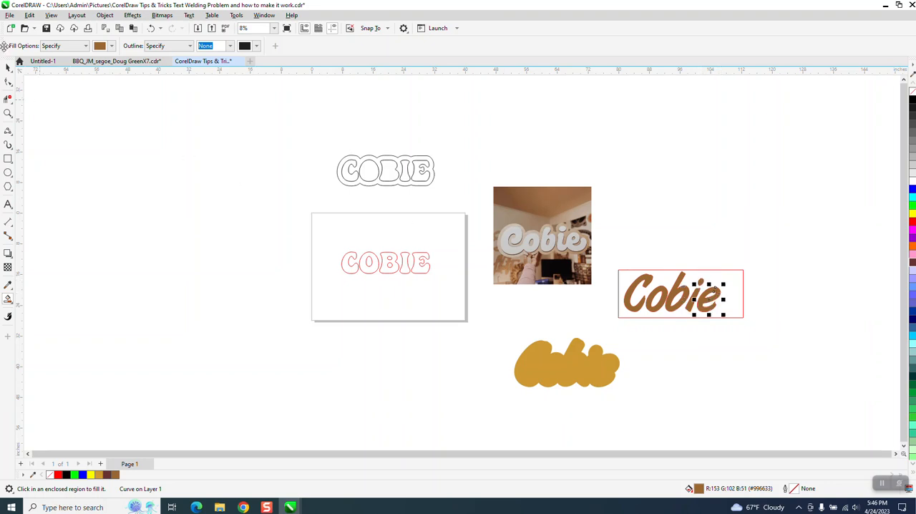
left_click(680, 293)
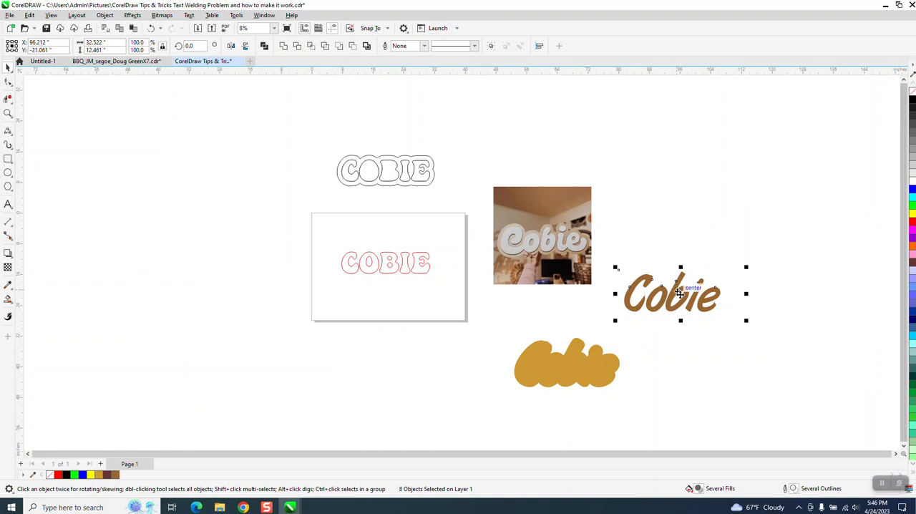
left_click_drag(671, 294, 611, 338)
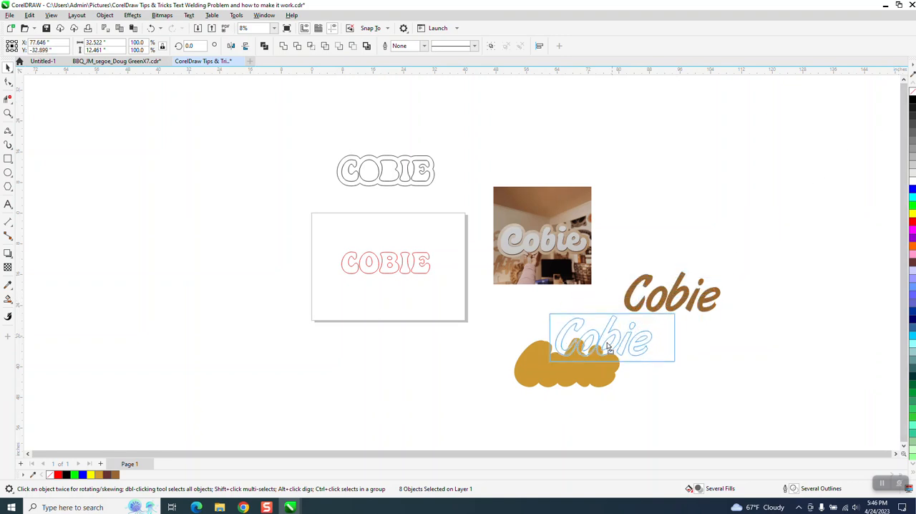
left_click_drag(608, 336, 694, 222)
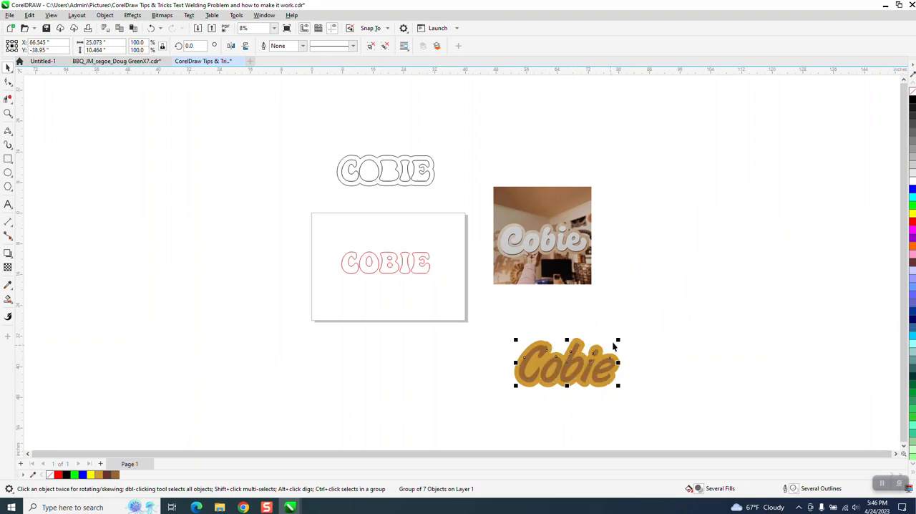
mouse_move(632, 300)
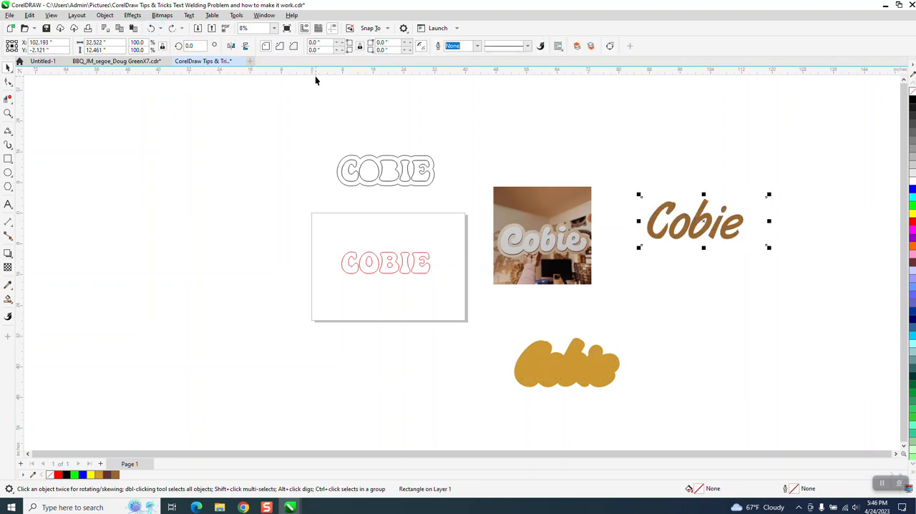
mouse_move(859, 156)
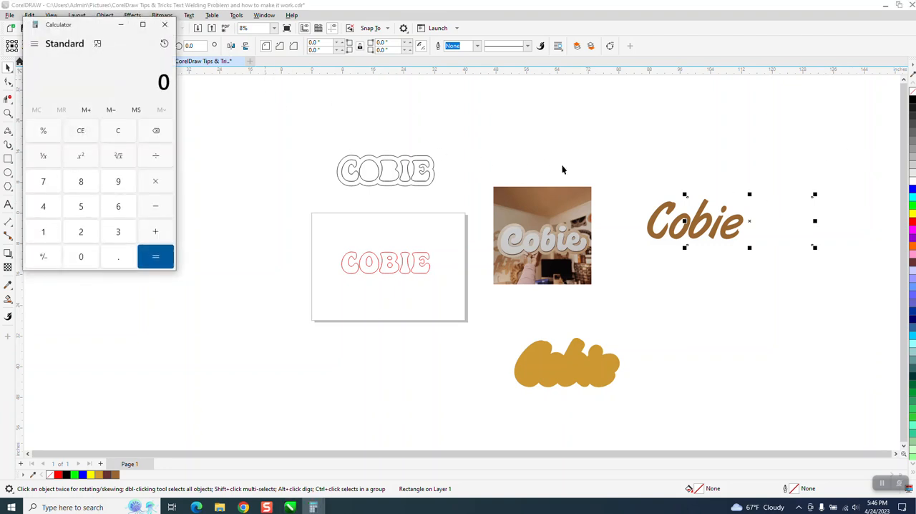
Delete the old block COBIE versions and the gold backing shape.
left_click(165, 25)
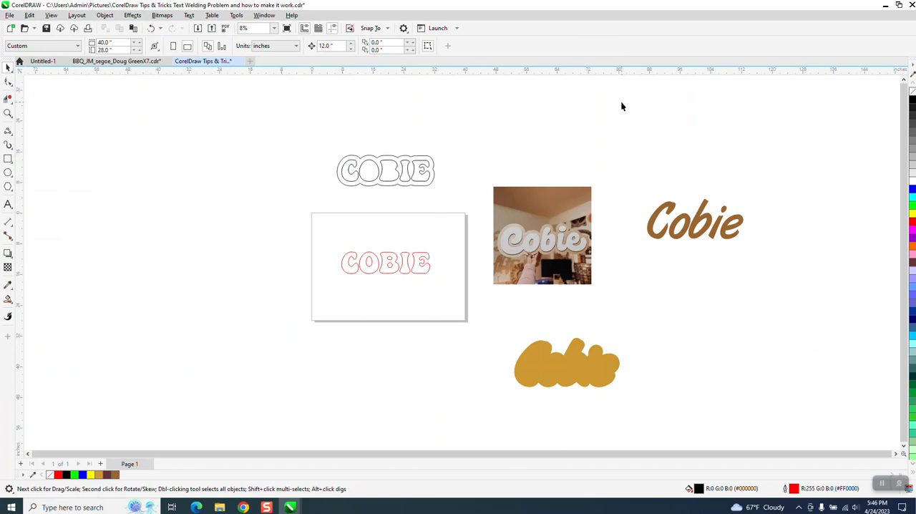
left_click(694, 220)
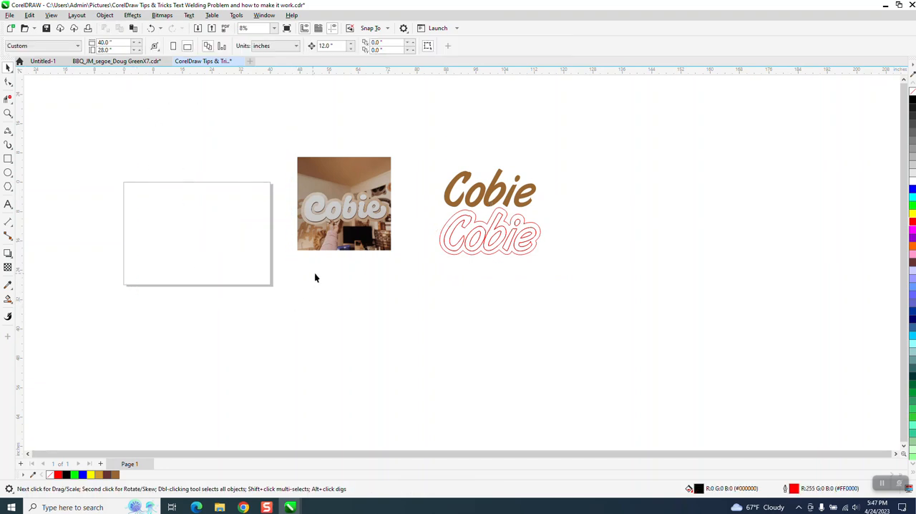
Zoom in, select the rounded contour border, and move it off the page and back.
left_click(469, 234)
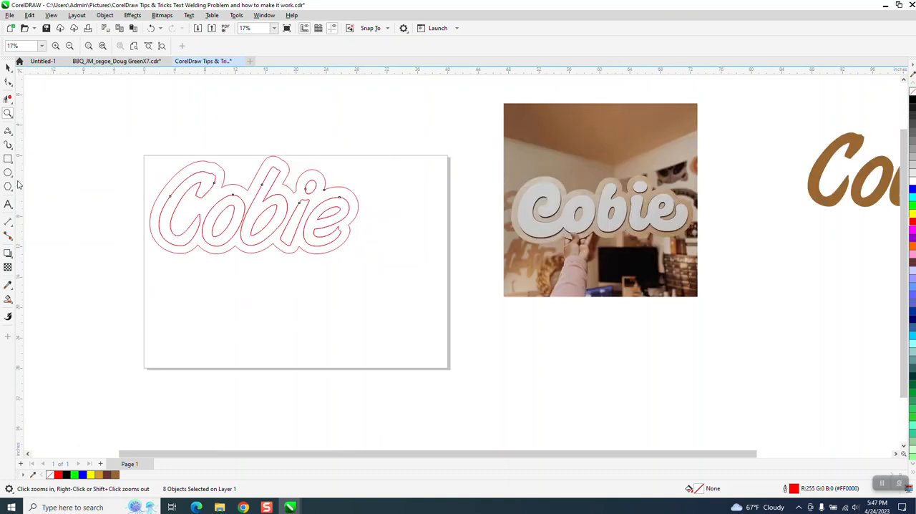
left_click(7, 158)
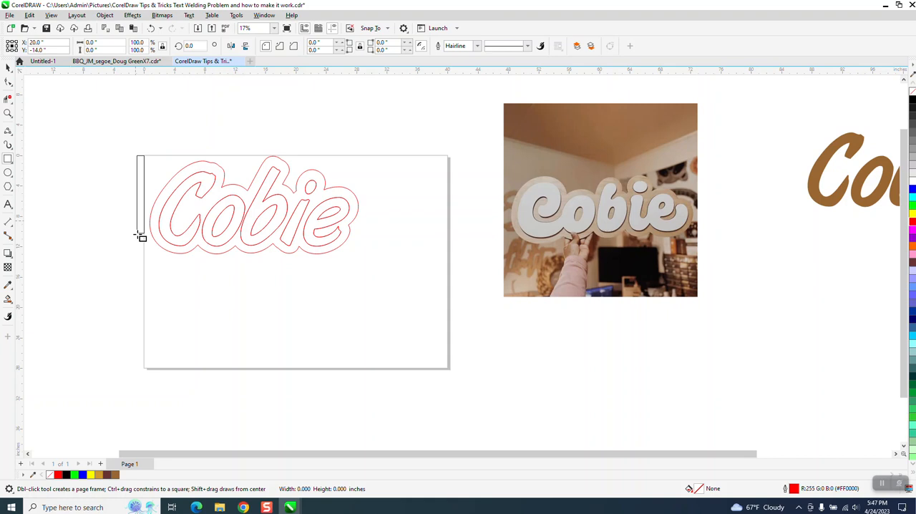
left_click_drag(141, 152, 377, 267)
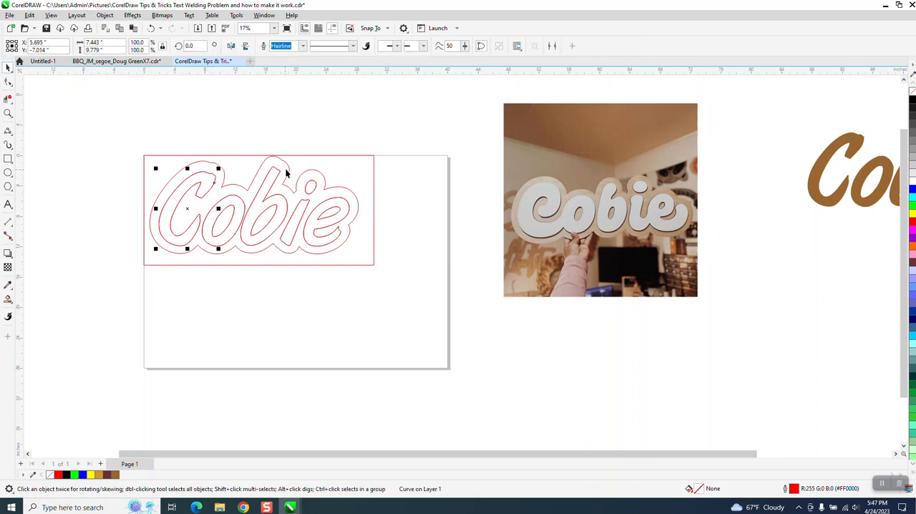
left_click(259, 210)
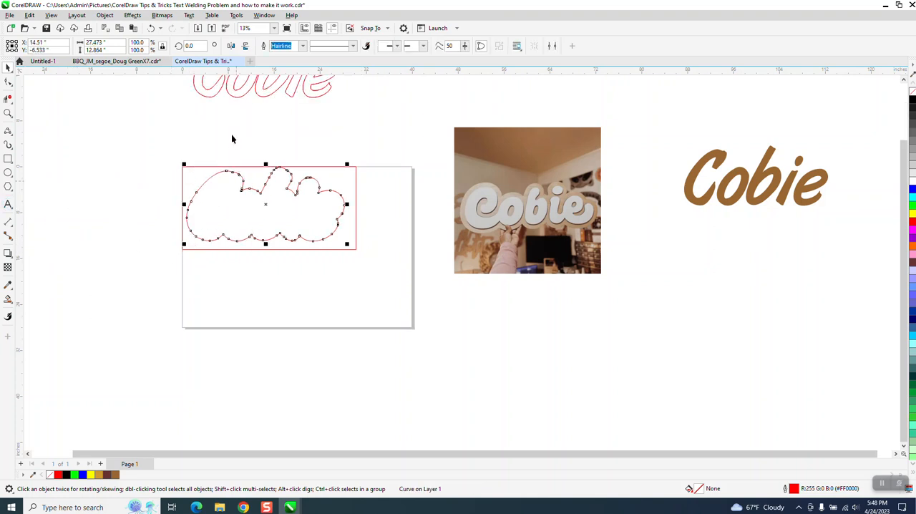
left_click_drag(269, 208, 82, 208)
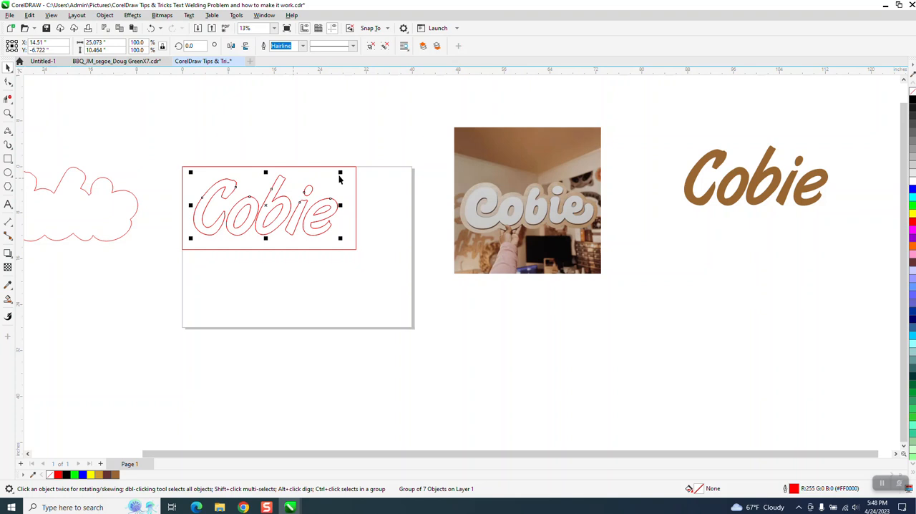
mouse_move(358, 185)
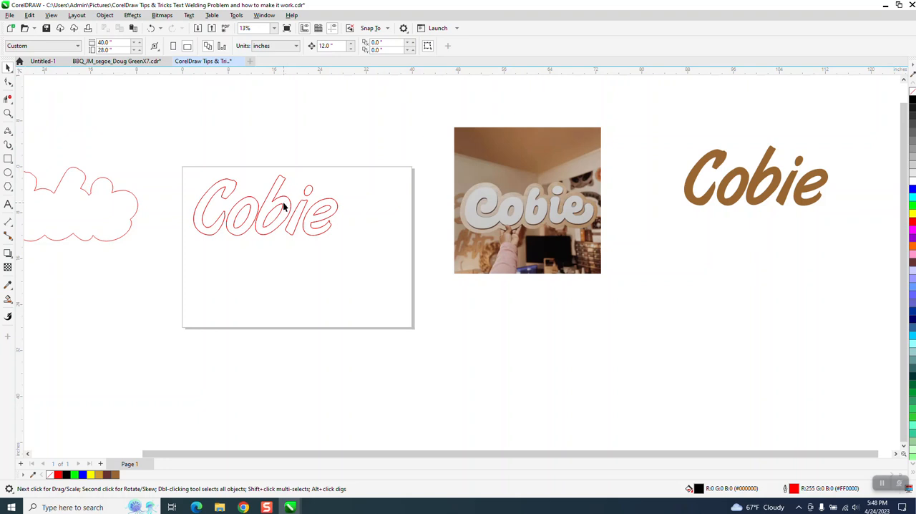
mouse_move(295, 194)
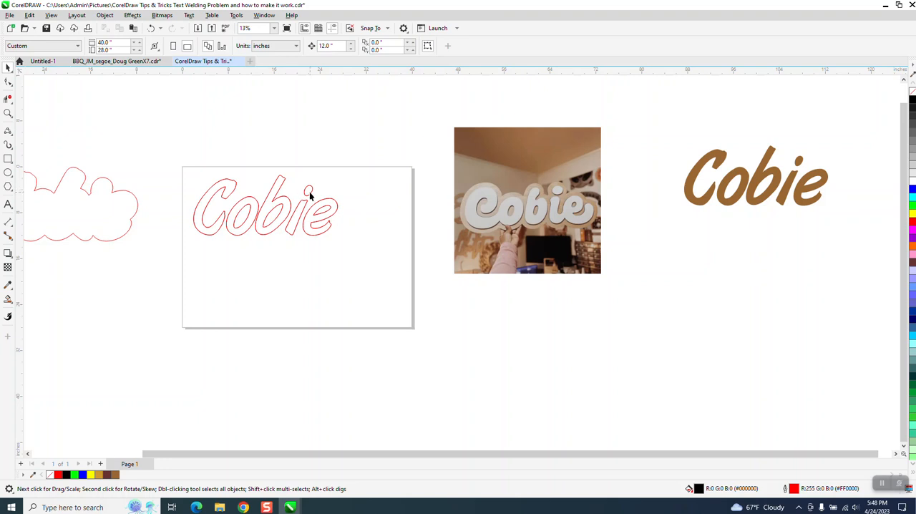
mouse_move(271, 186)
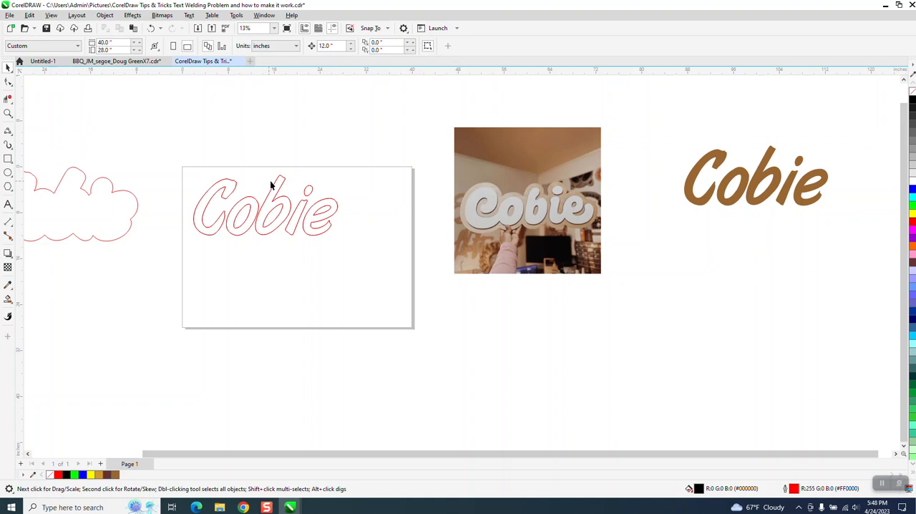
mouse_move(133, 205)
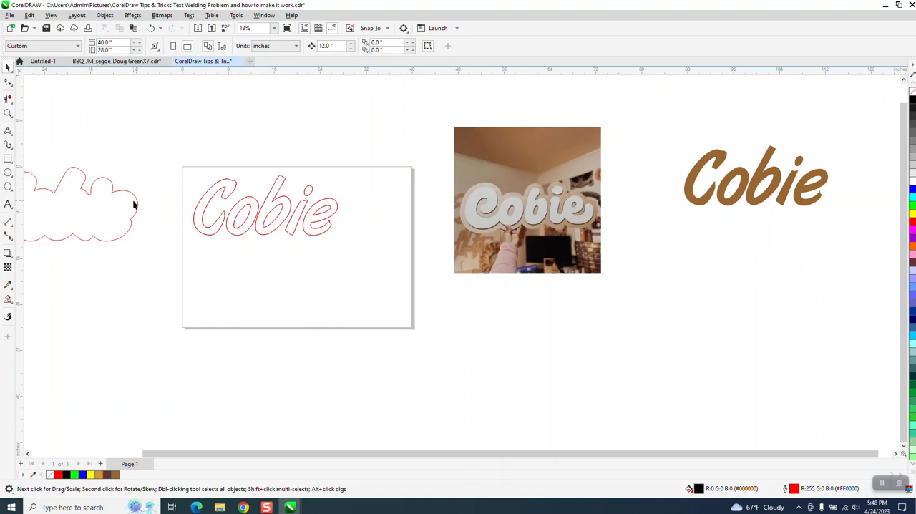
left_click(265, 207)
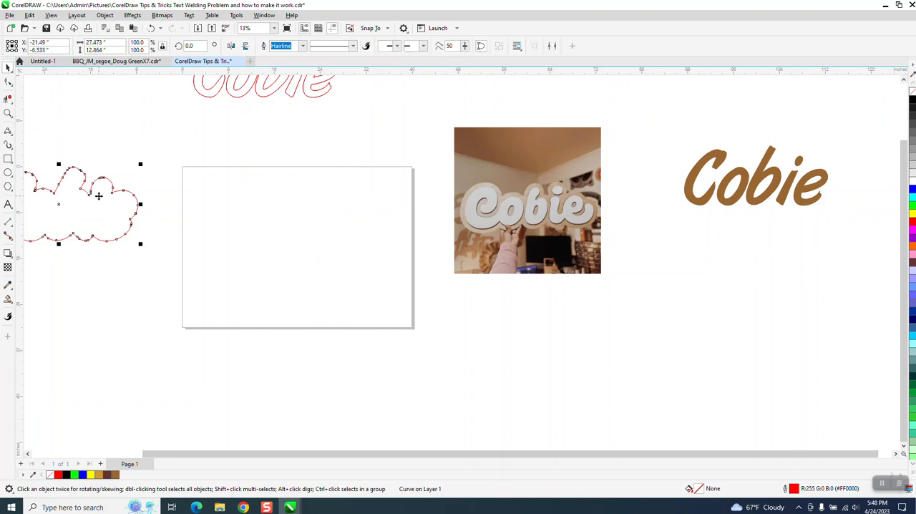
left_click_drag(82, 204, 265, 204)
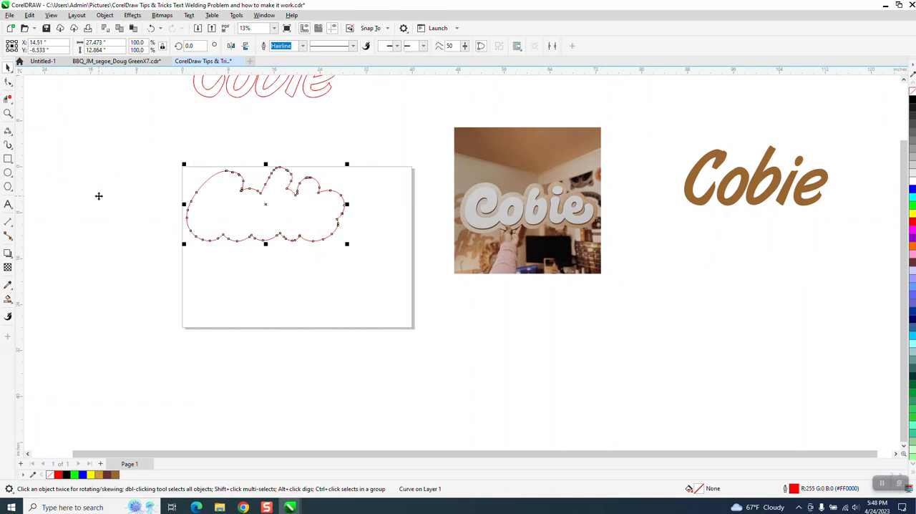
mouse_move(494, 193)
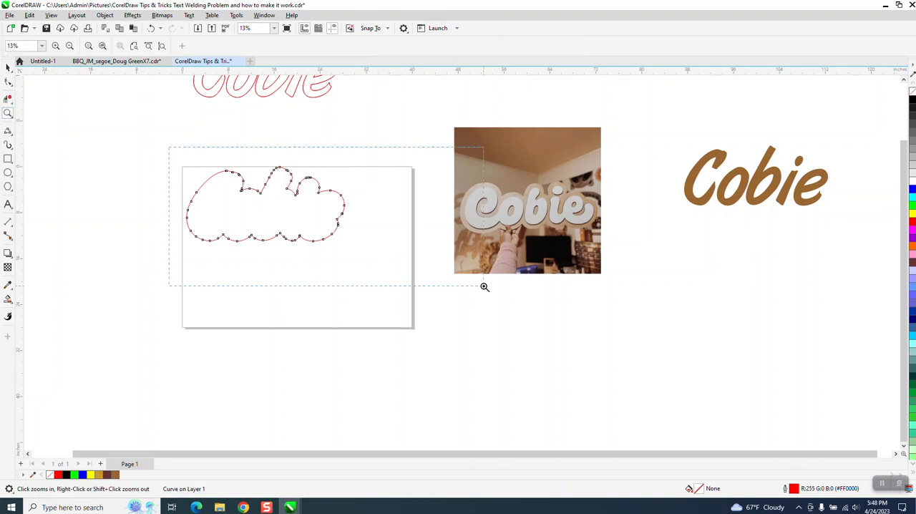
Zoom in on the rounded border and lettering to inspect the contour corners.
left_click(484, 287)
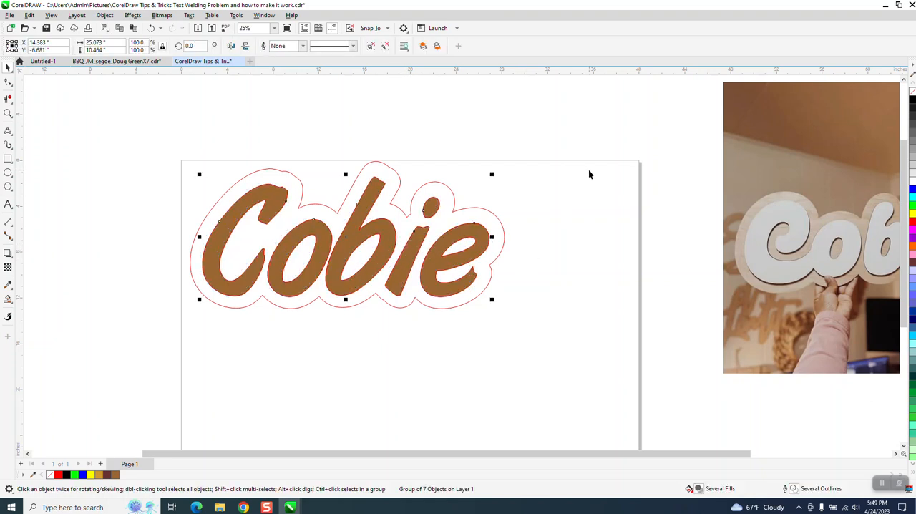
mouse_move(483, 151)
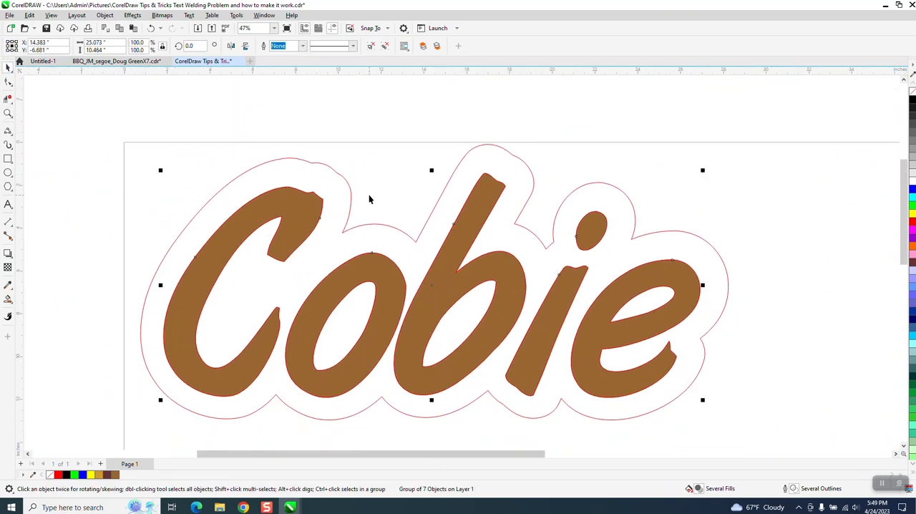
scroll("down", 3)
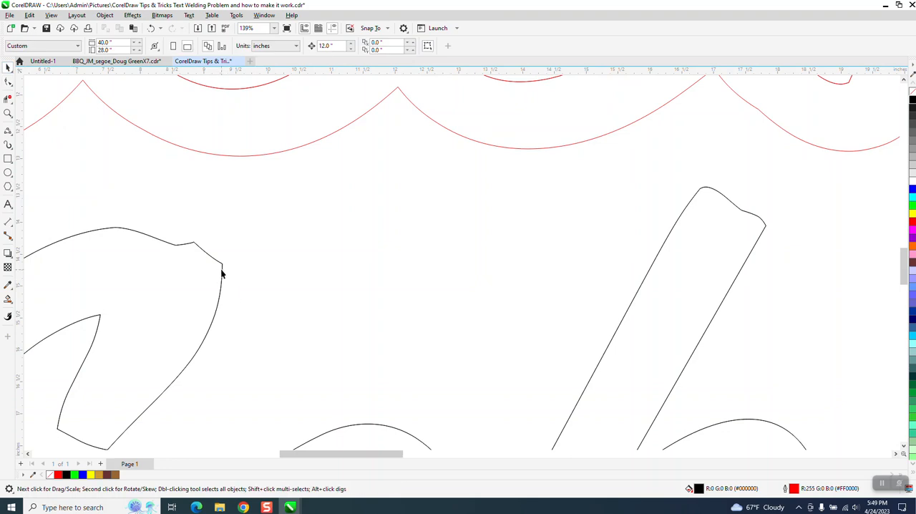
Ungroup the Cobie lettering and move the black outlined letters off the page to the left.
left_click(104, 15)
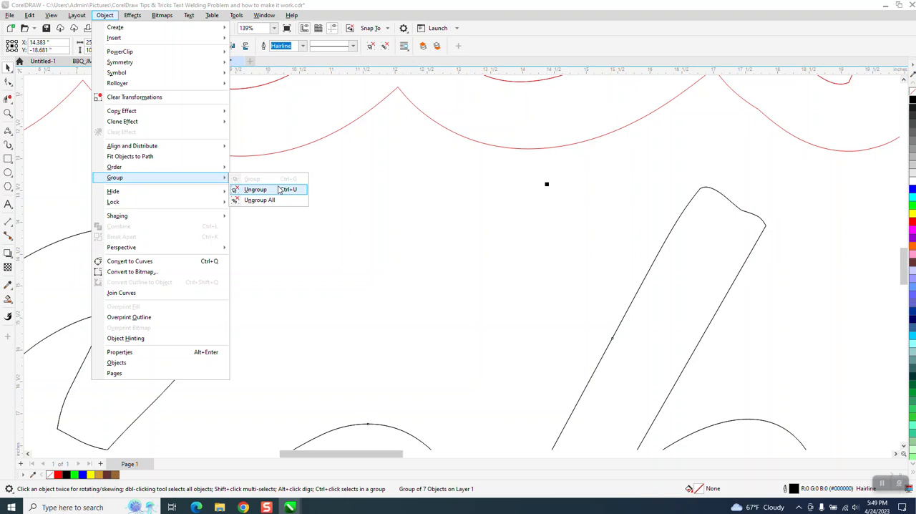
left_click(255, 189)
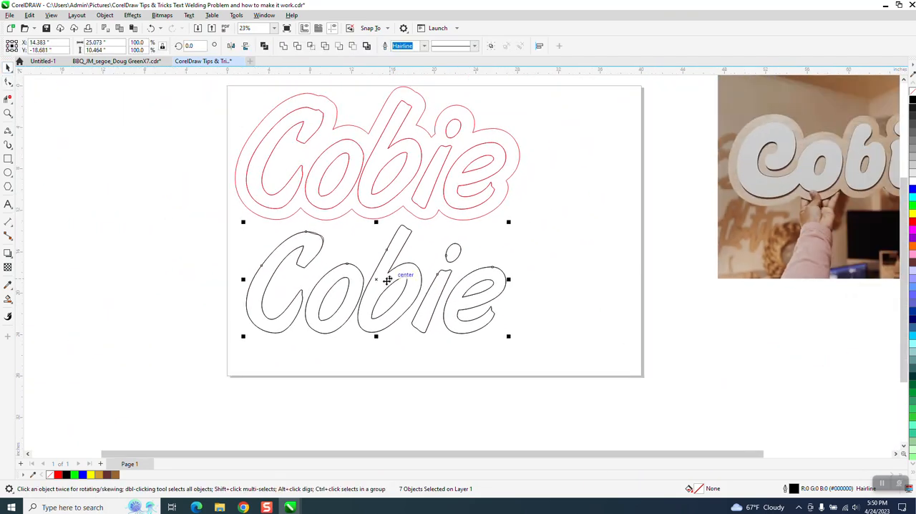
left_click_drag(386, 279, 131, 251)
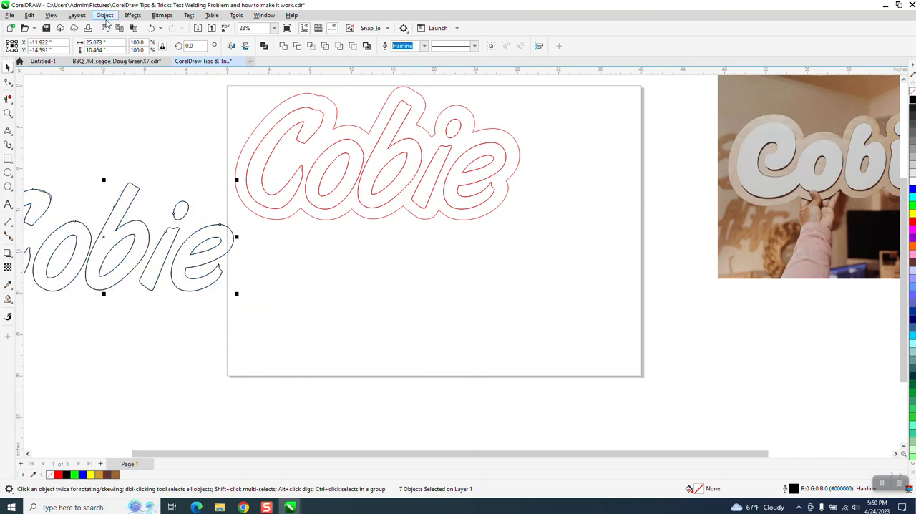
left_click(104, 15)
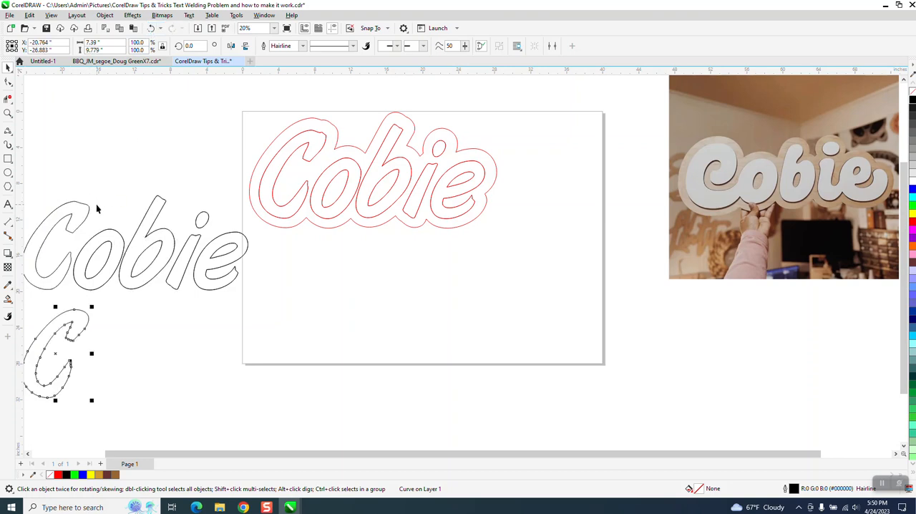
left_click(114, 248)
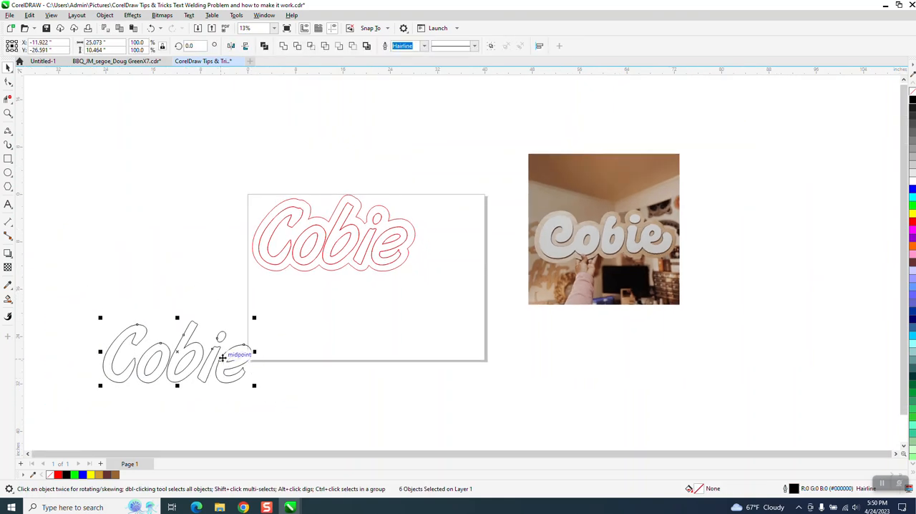
Copy the black Cobie, add a 1-step 1.2" contour, and zoom in on its corners.
left_click_drag(177, 350, 153, 208)
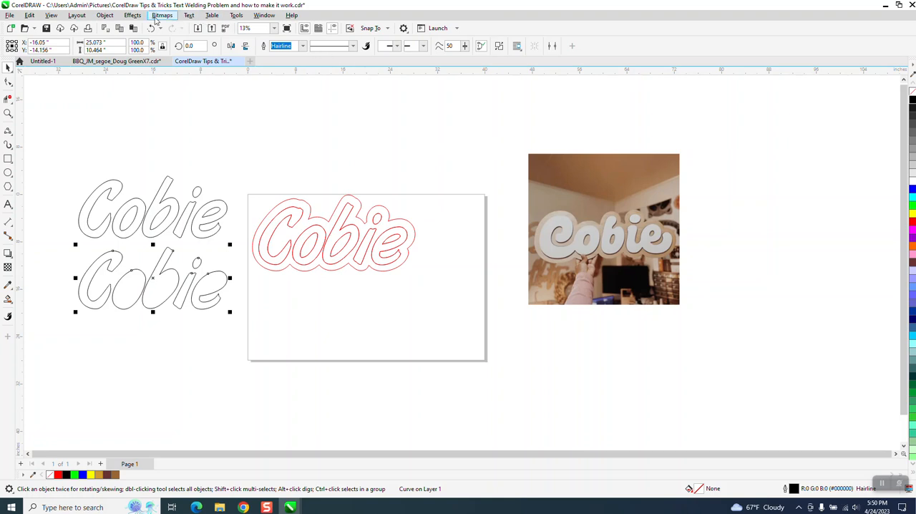
left_click(132, 15)
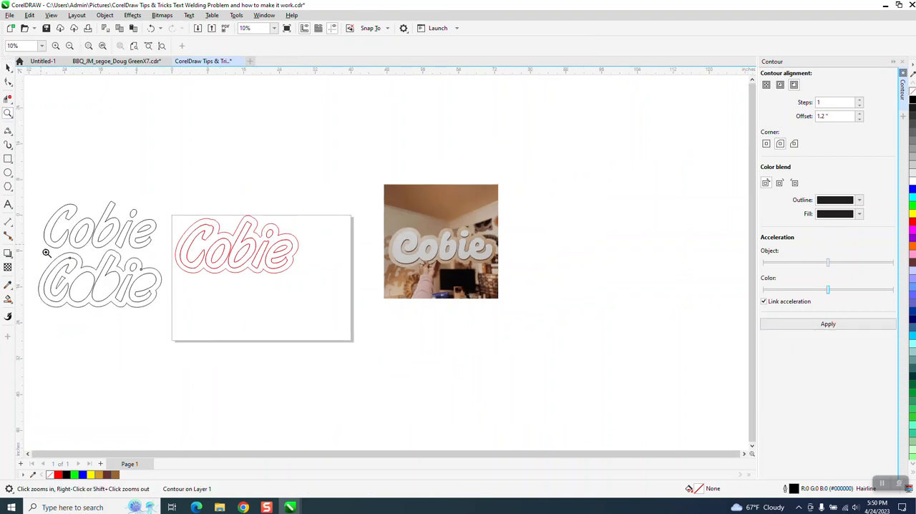
left_click(254, 174)
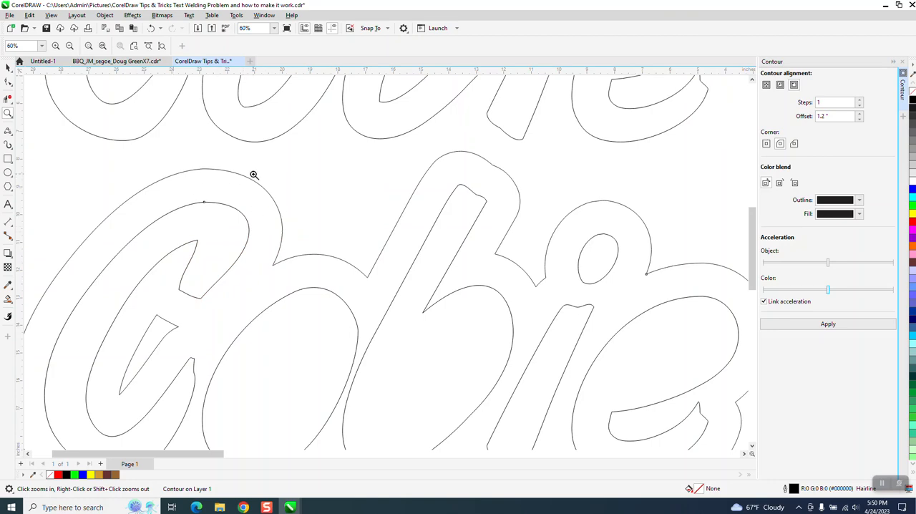
left_click(254, 175)
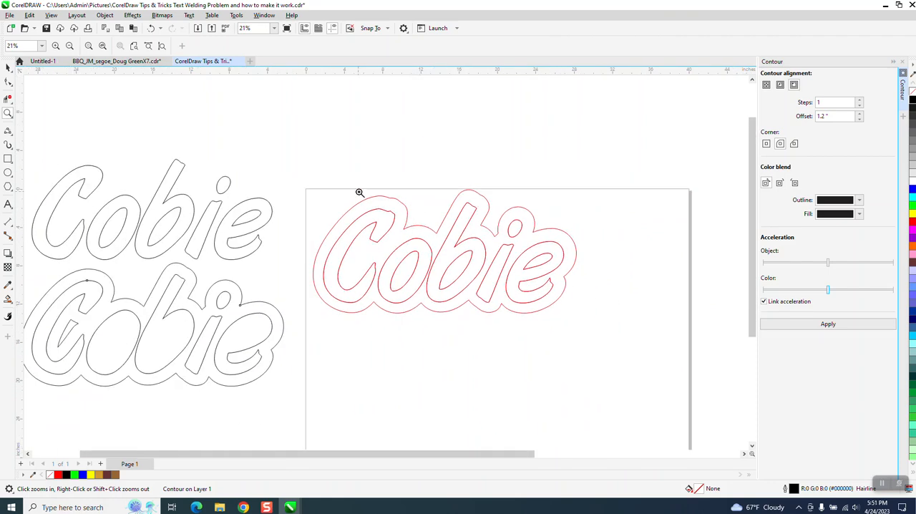
left_click(360, 192)
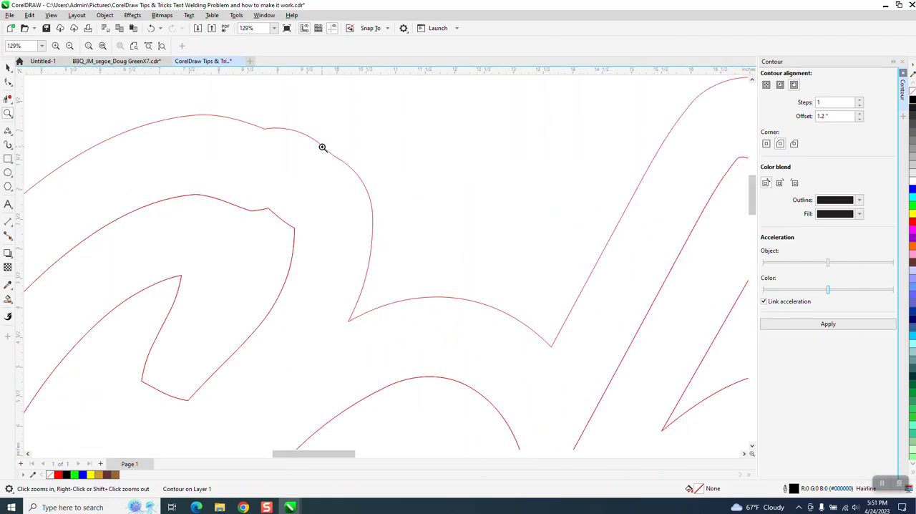